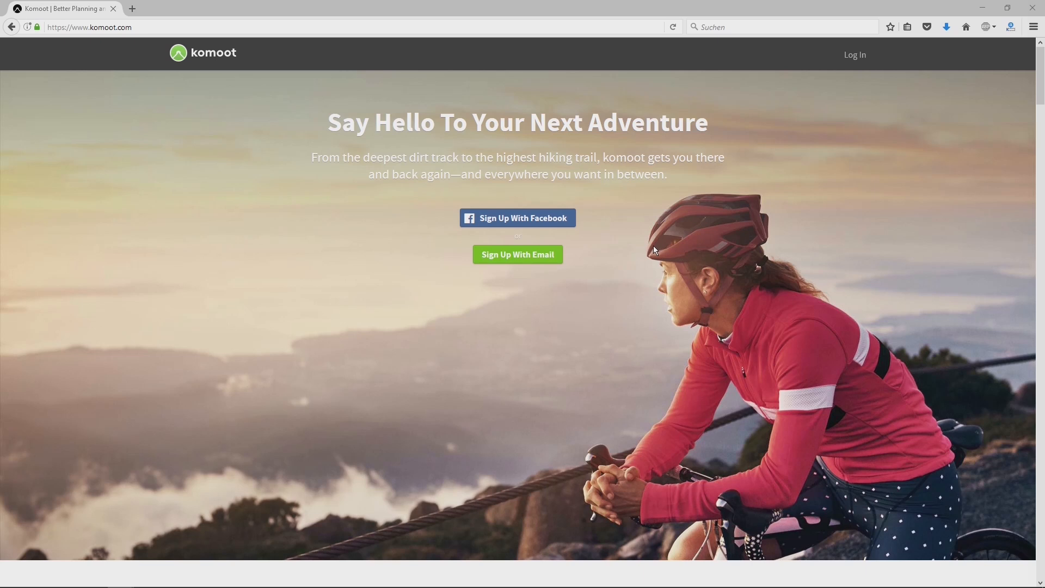
mouse_move(615, 226)
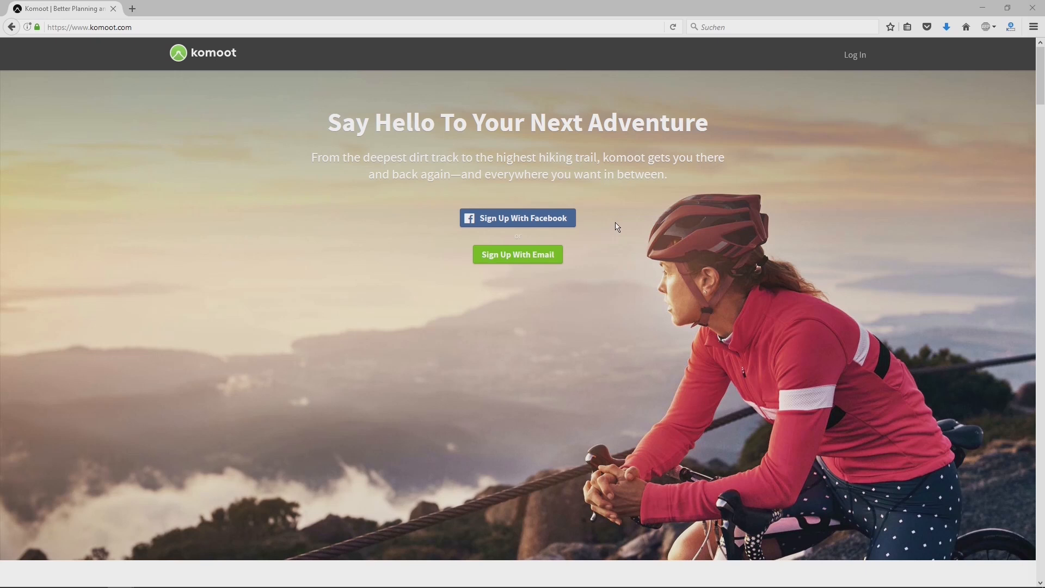
mouse_move(611, 213)
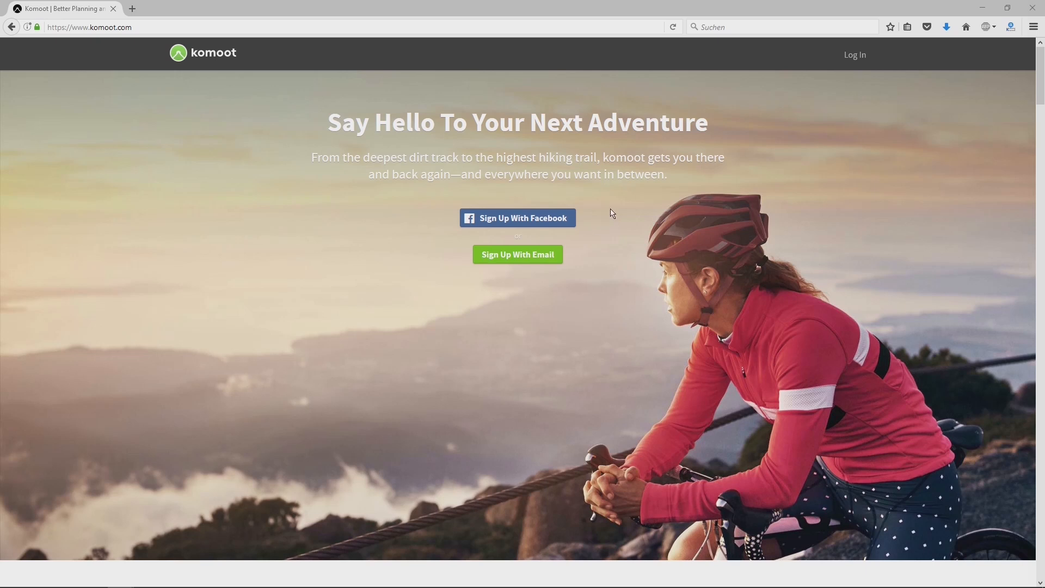
mouse_move(606, 206)
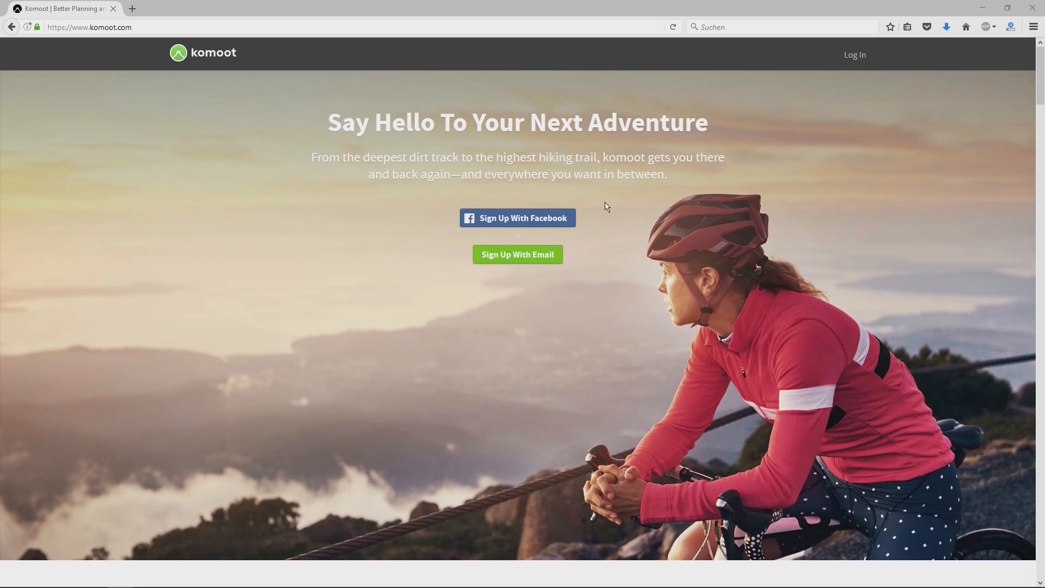
mouse_move(594, 218)
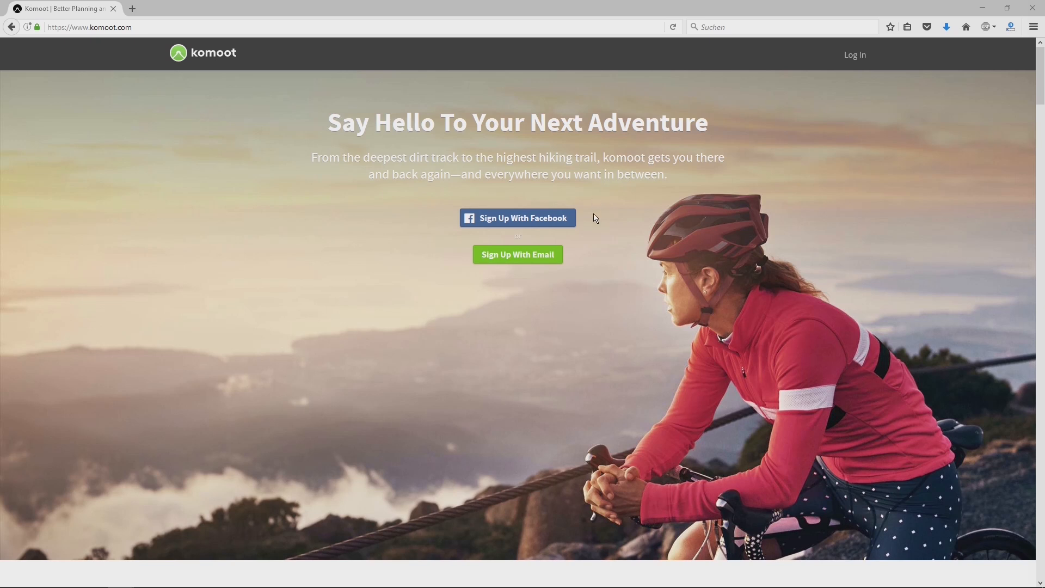
mouse_move(557, 163)
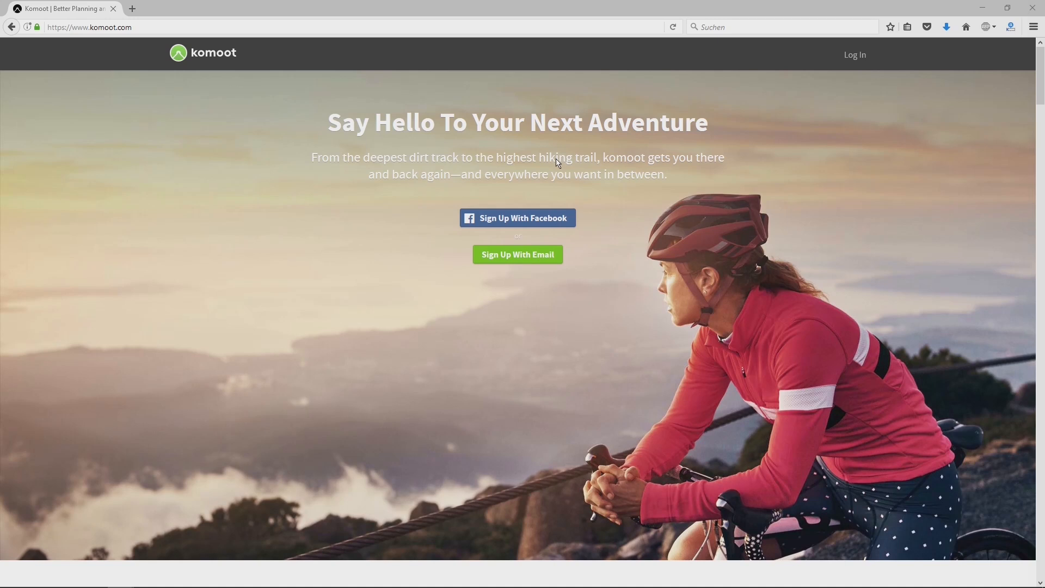
mouse_move(533, 166)
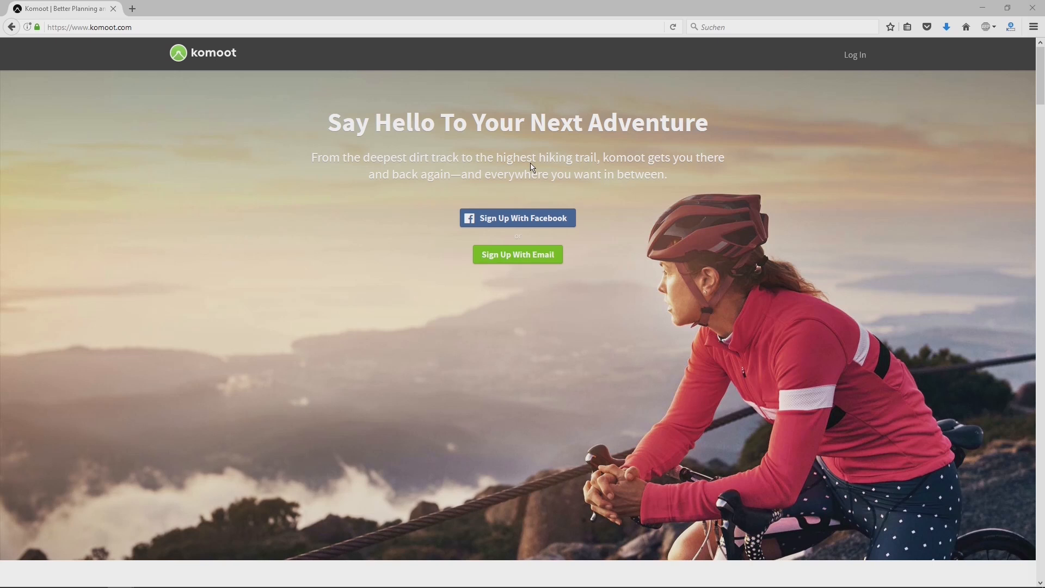
mouse_move(524, 168)
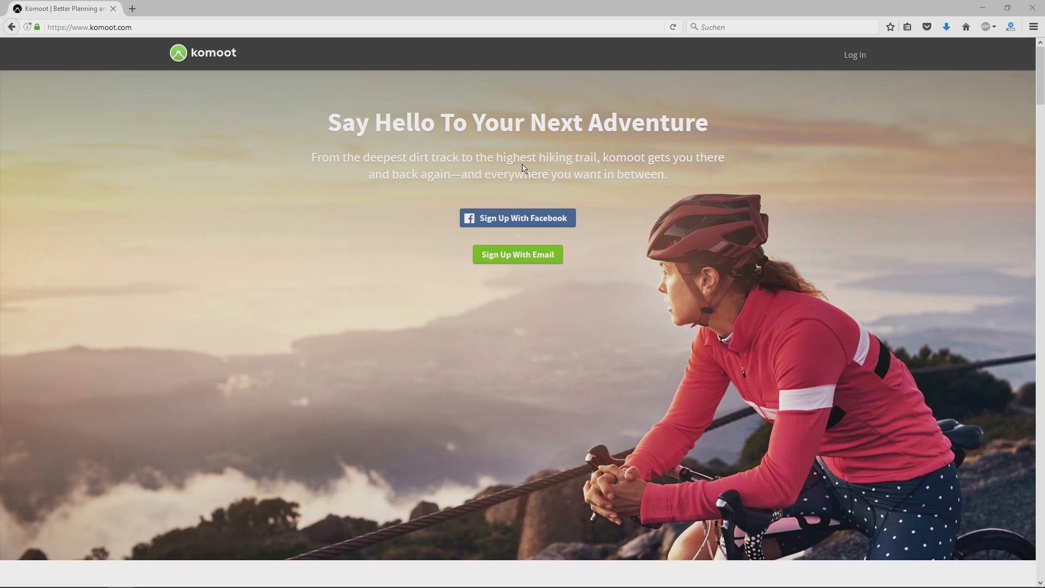
mouse_move(304, 121)
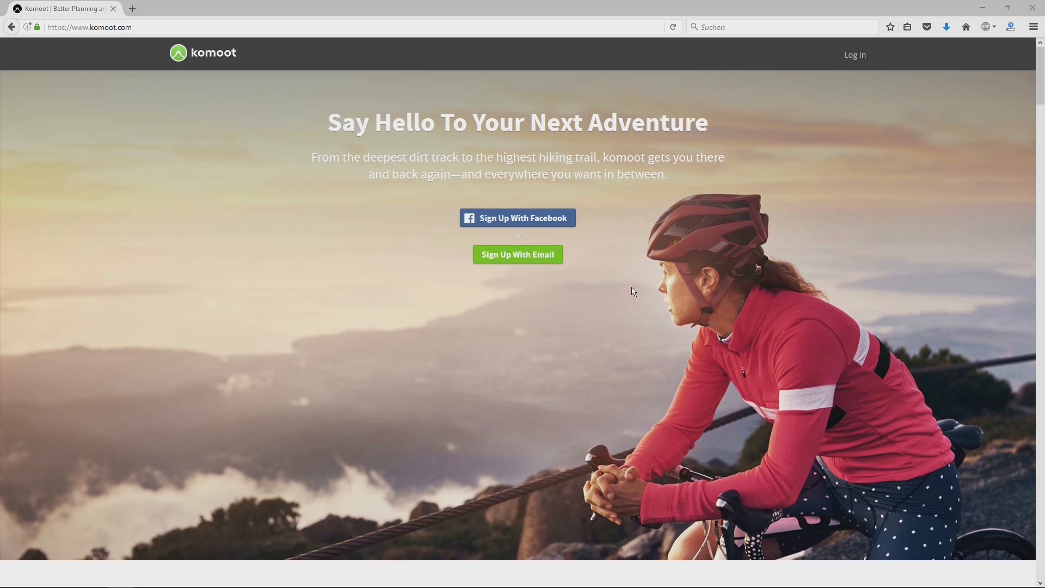
mouse_move(540, 223)
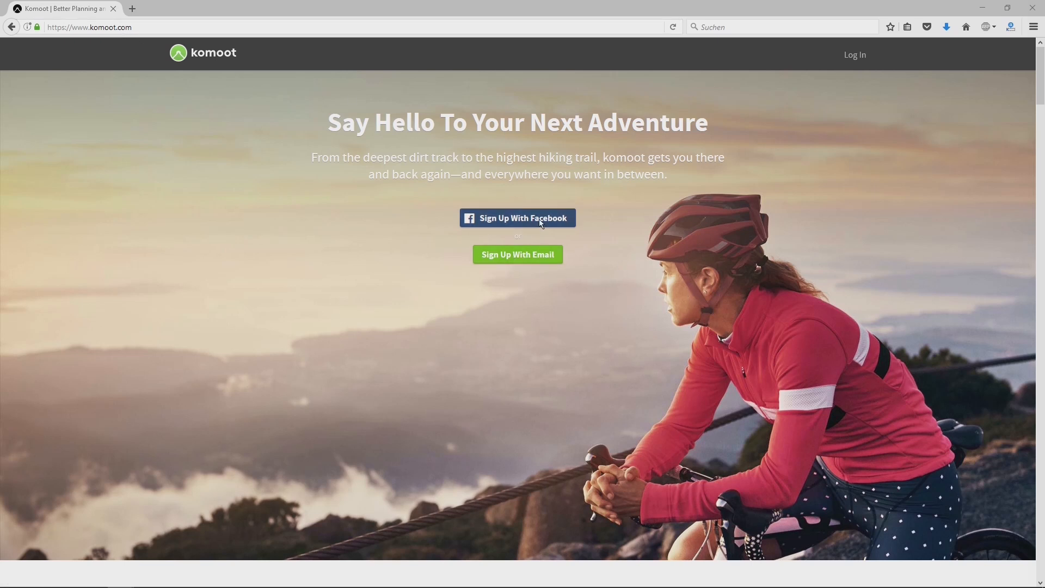
mouse_move(625, 254)
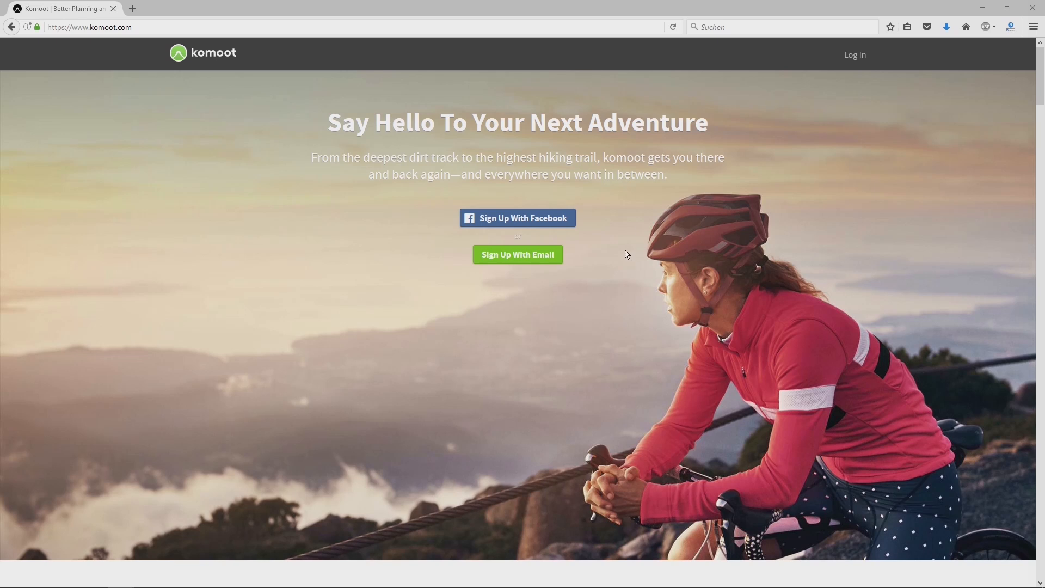
mouse_move(517, 254)
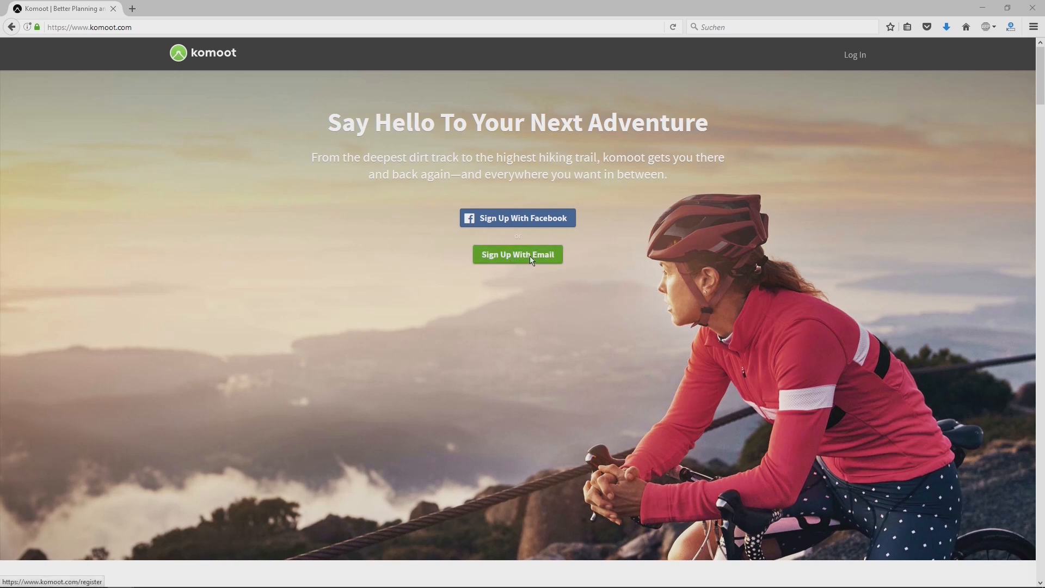
Step: Sign up with email and land on the Discover page preset to Sangerhausen
click(517, 255)
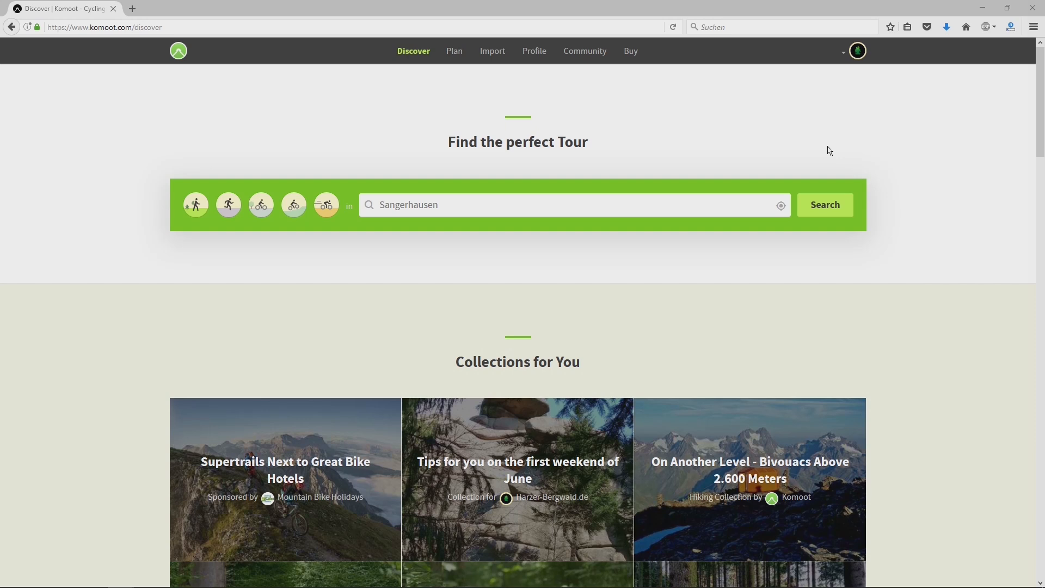
Step: Open the Buy pricing page and scroll to the Before You Head Out section
click(629, 51)
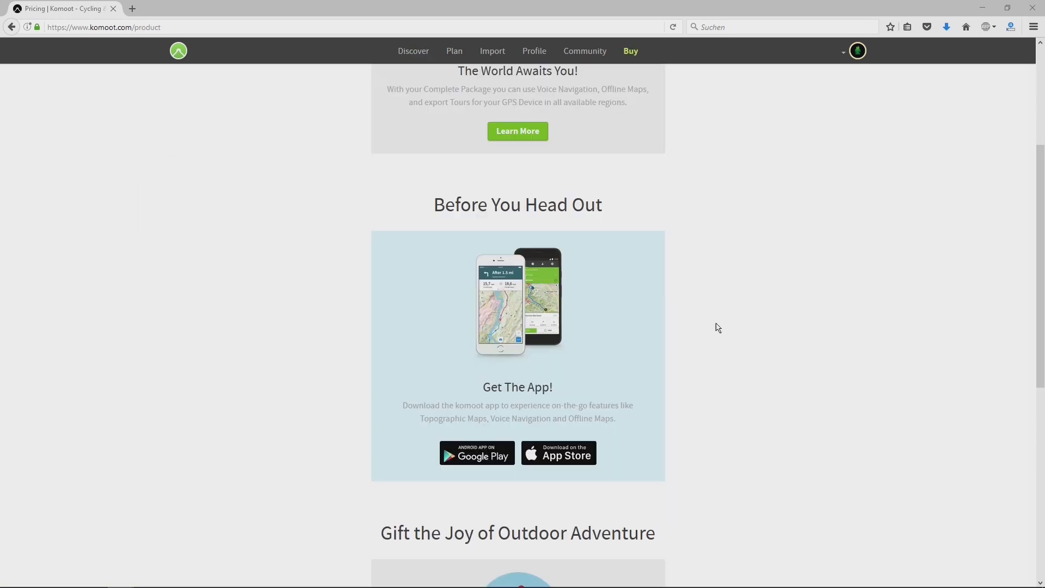
mouse_move(722, 268)
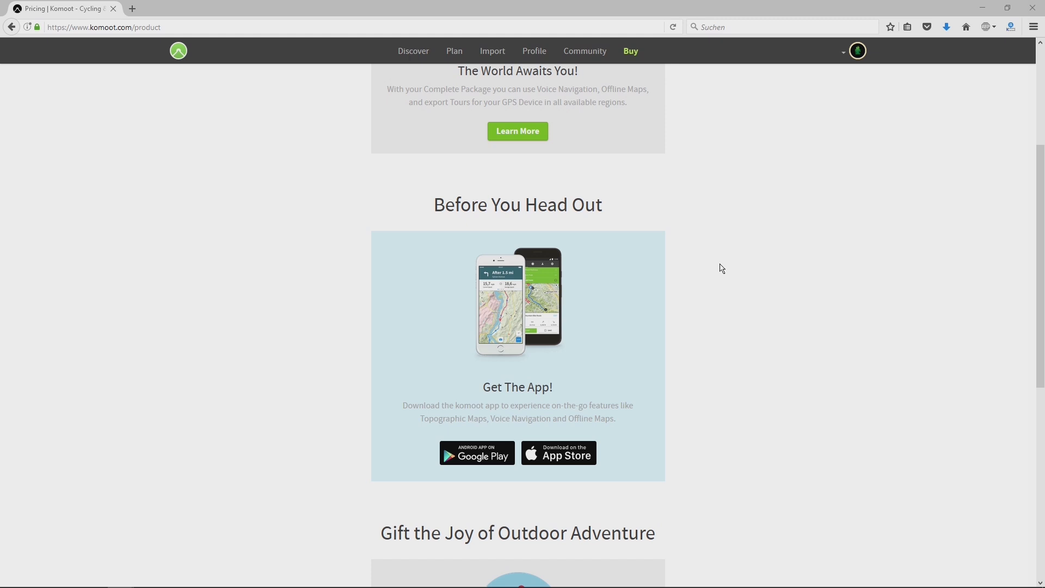
mouse_move(663, 236)
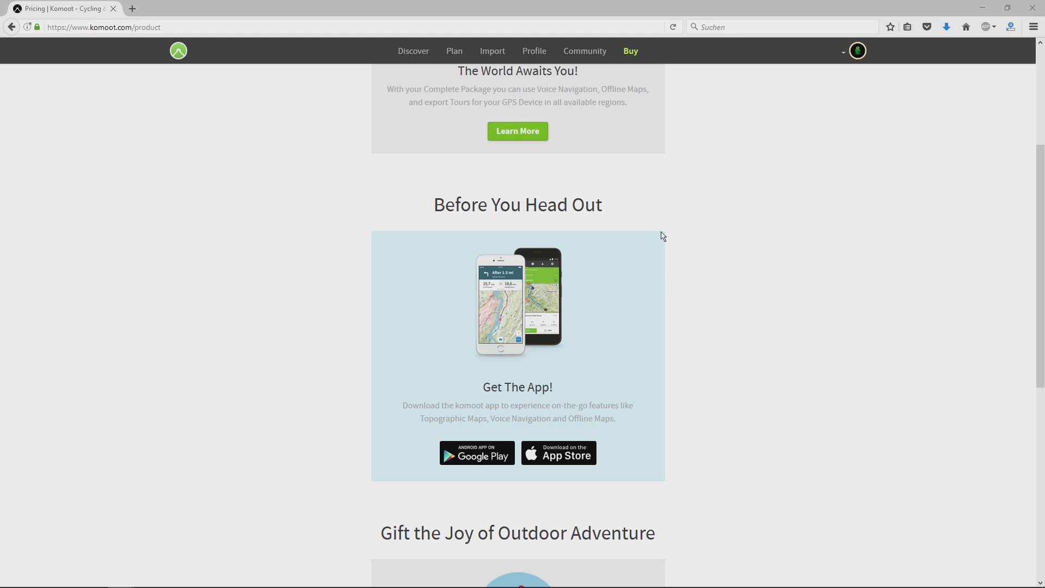
mouse_move(138, 116)
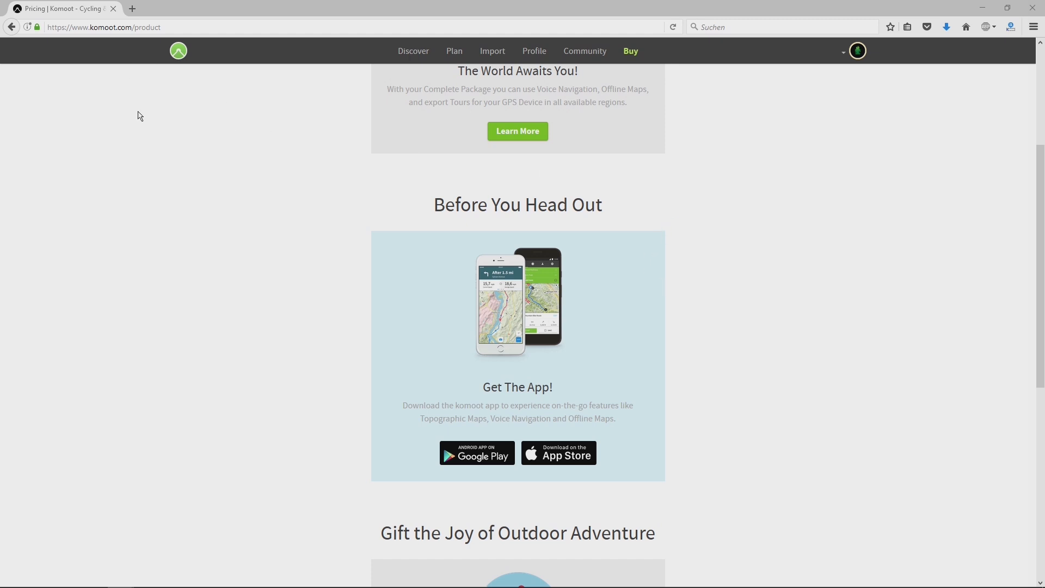
mouse_move(890, 246)
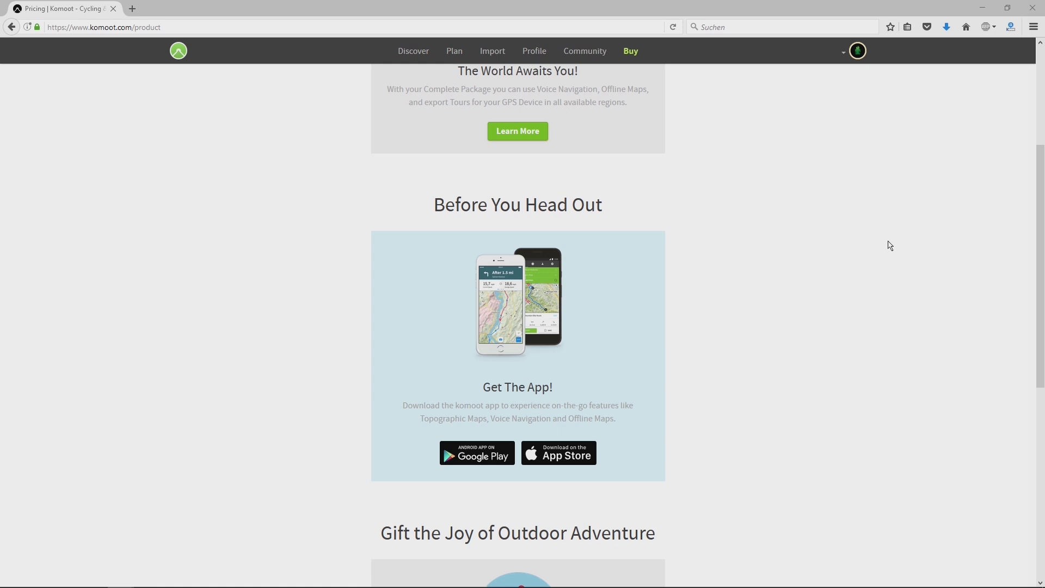
mouse_move(719, 281)
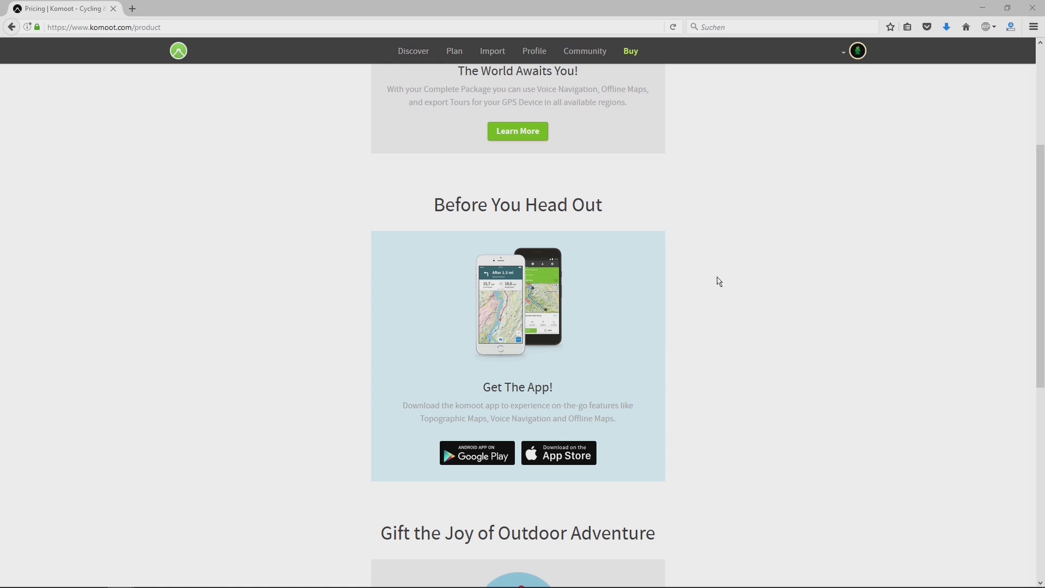
mouse_move(687, 277)
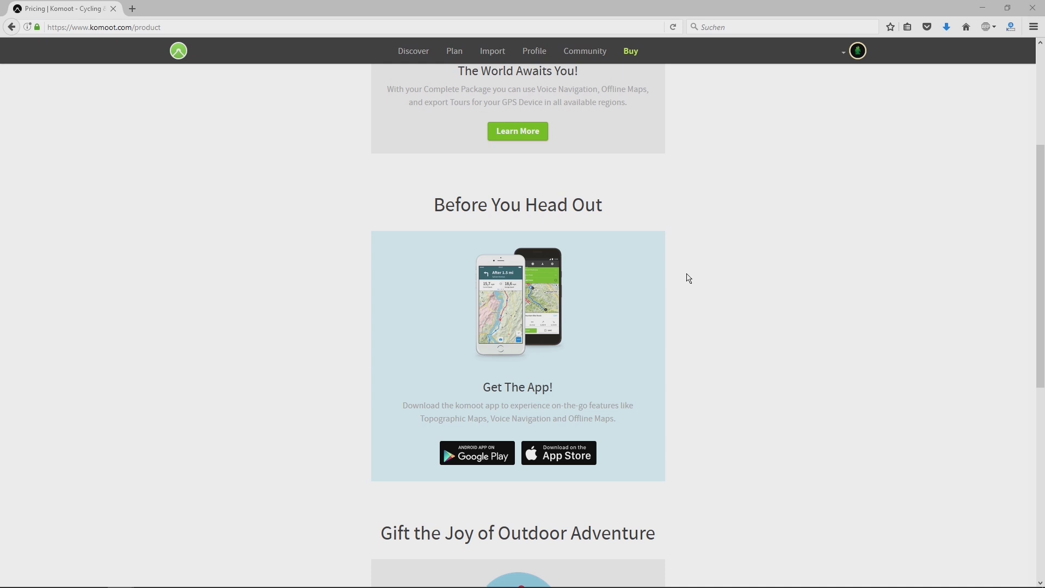
mouse_move(698, 296)
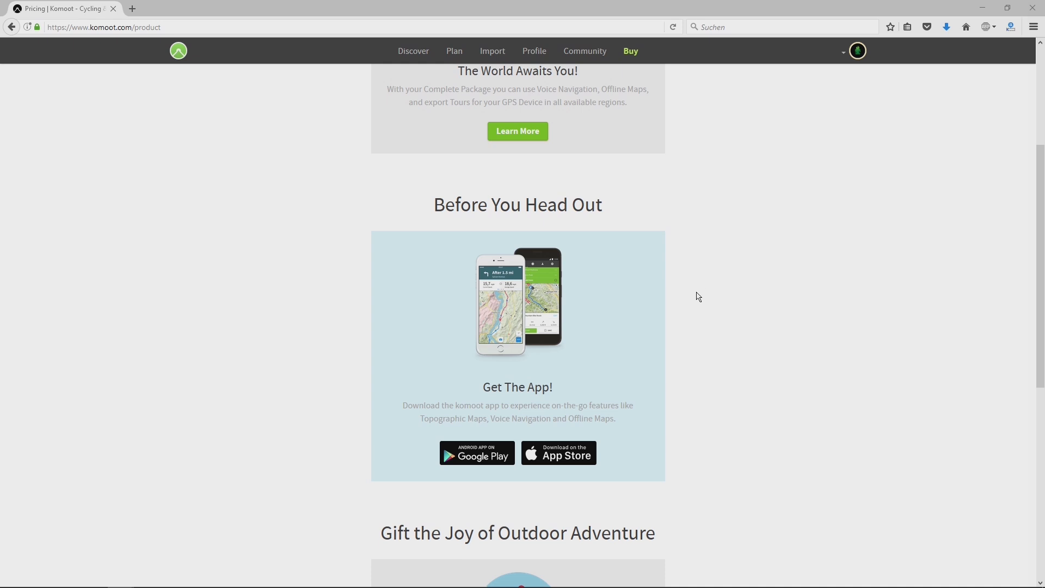
mouse_move(454, 468)
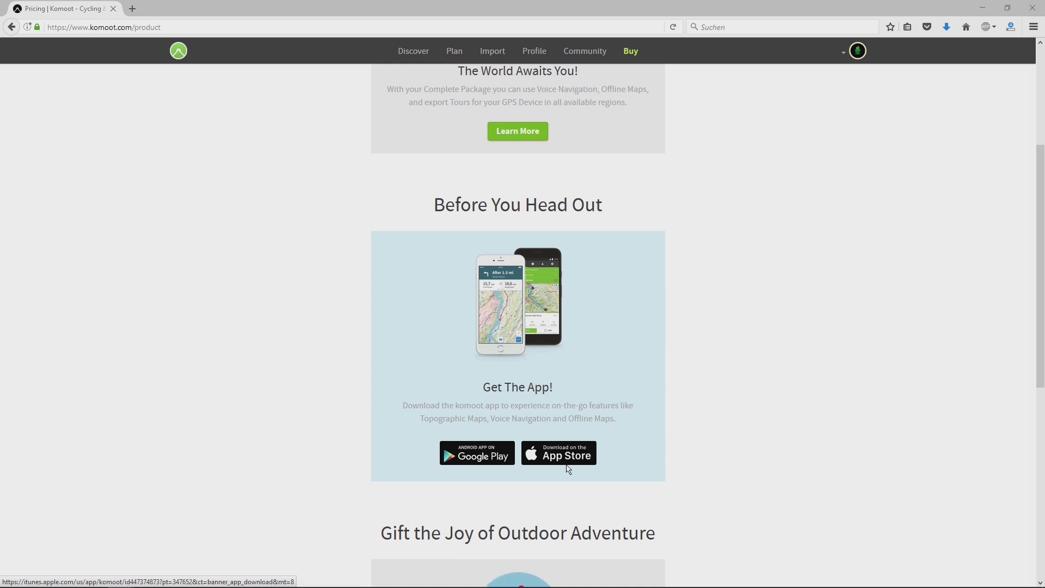
mouse_move(554, 460)
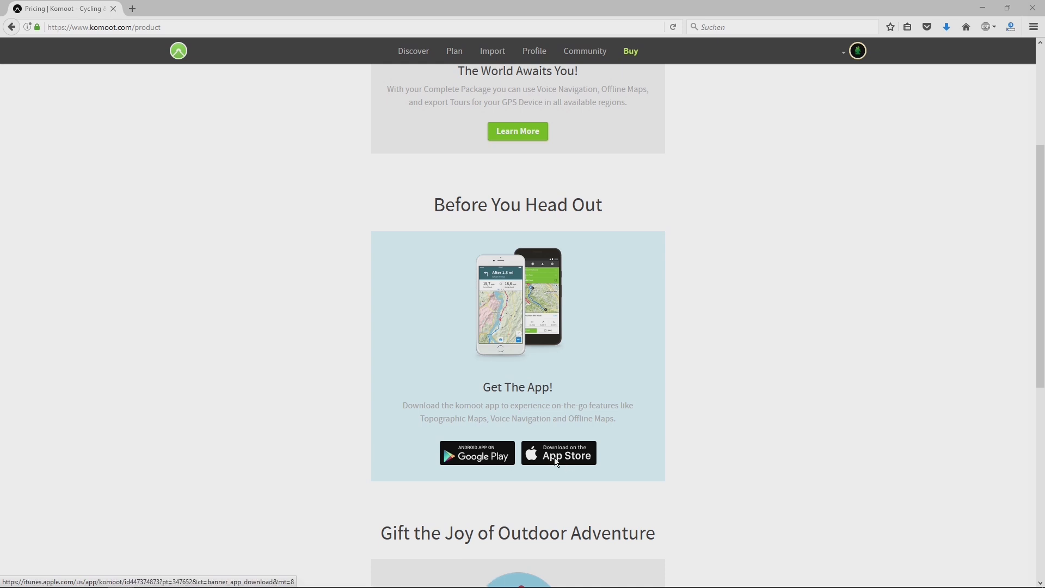
scroll(up, 3)
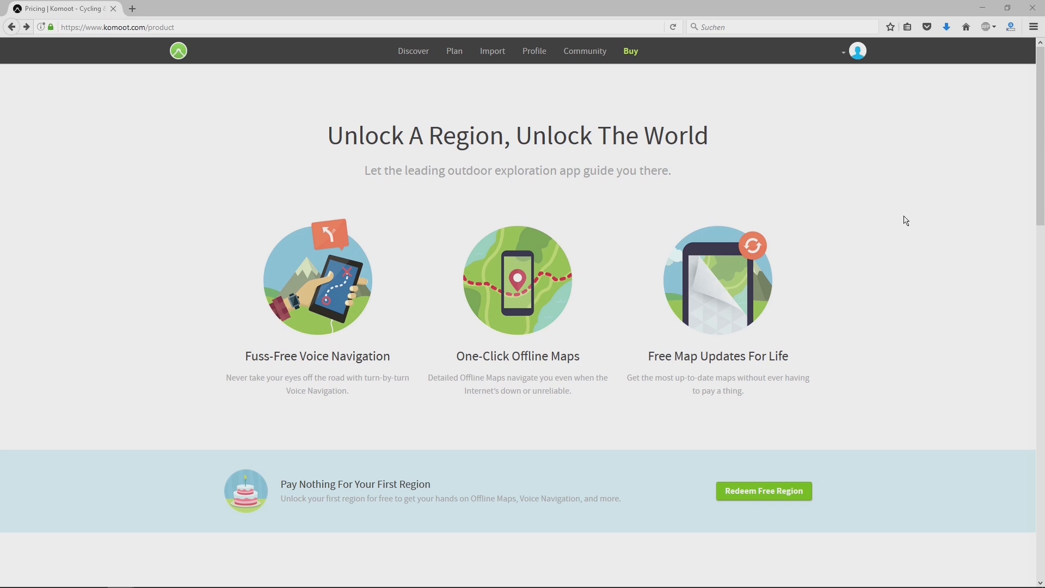
mouse_move(457, 304)
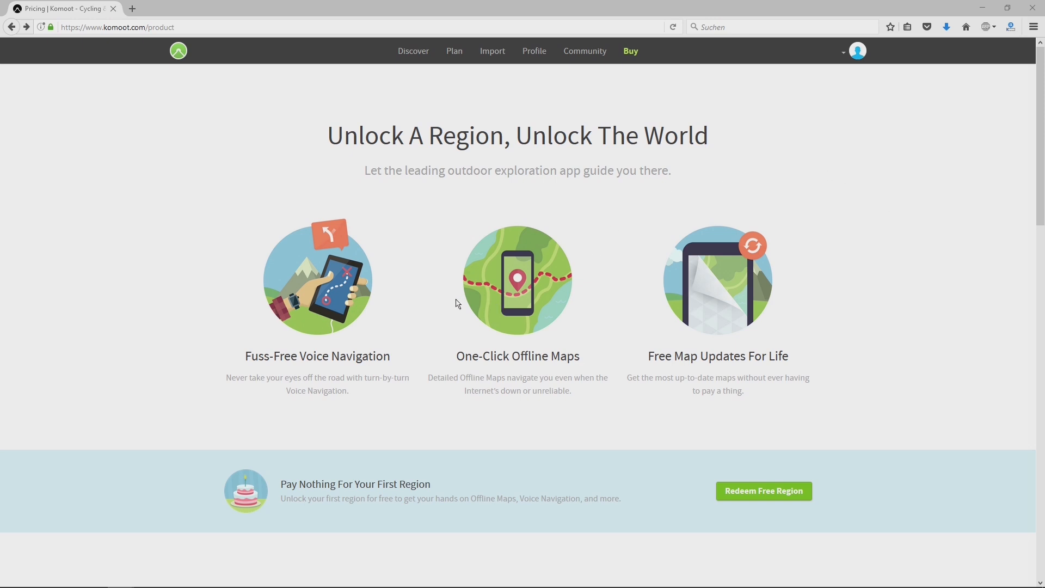
mouse_move(412, 413)
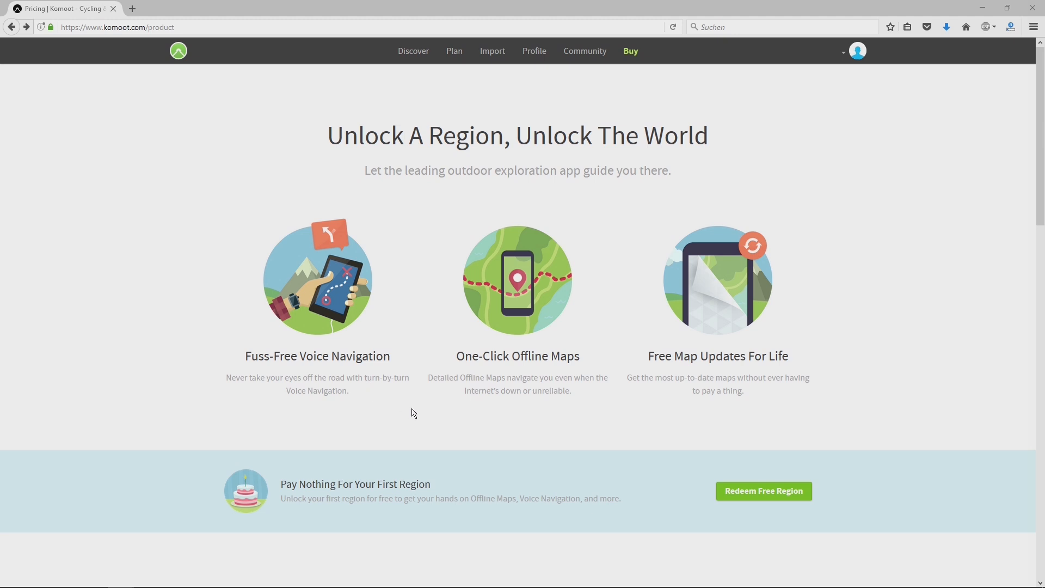
mouse_move(541, 380)
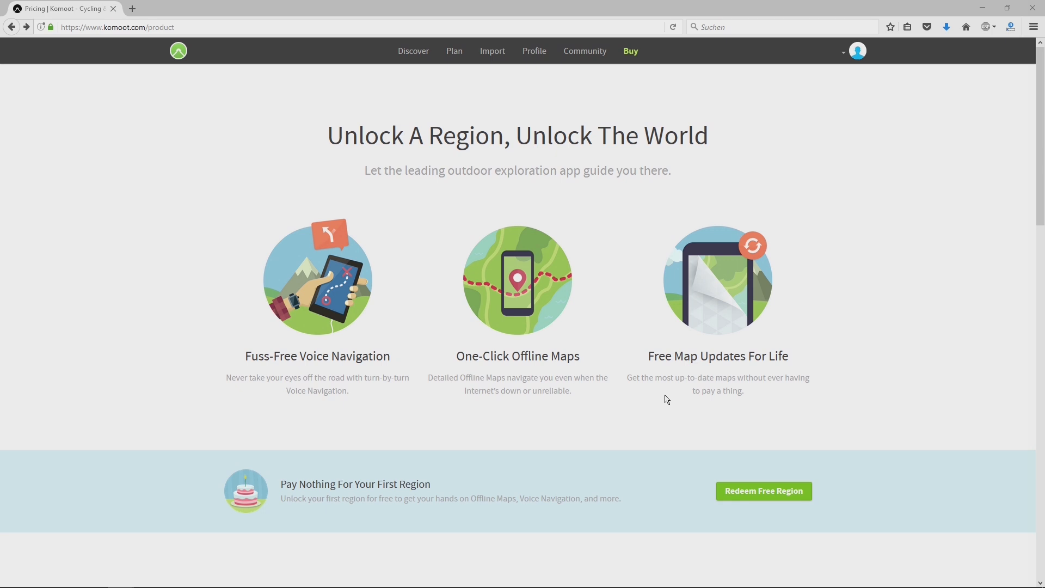
mouse_move(681, 395)
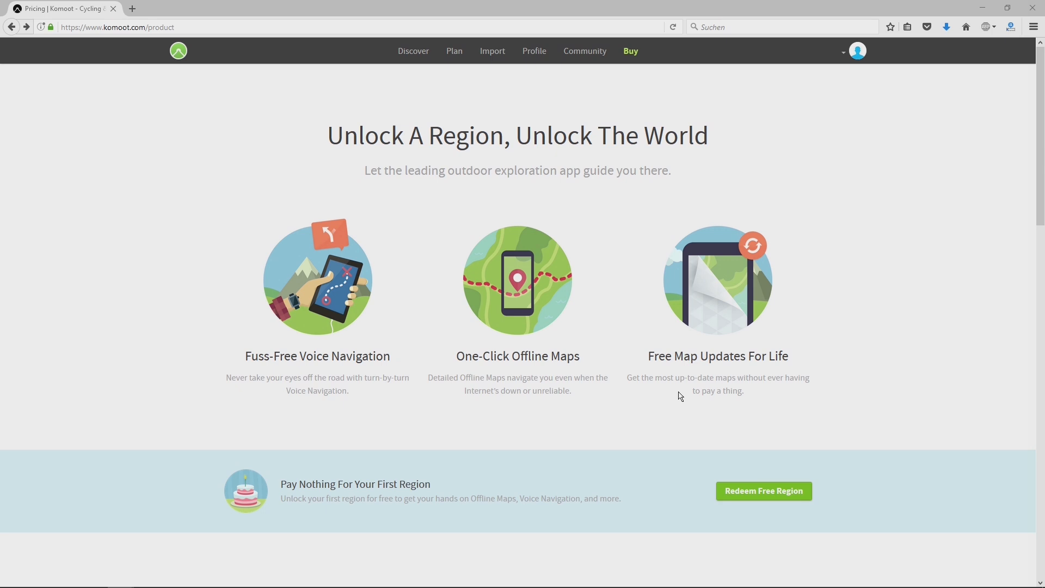
mouse_move(780, 386)
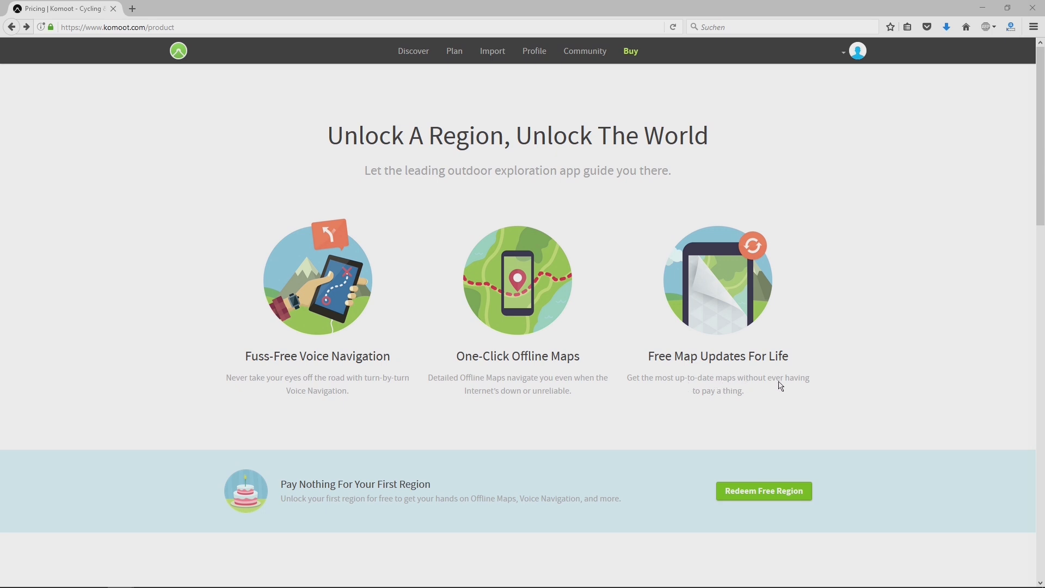
mouse_move(701, 213)
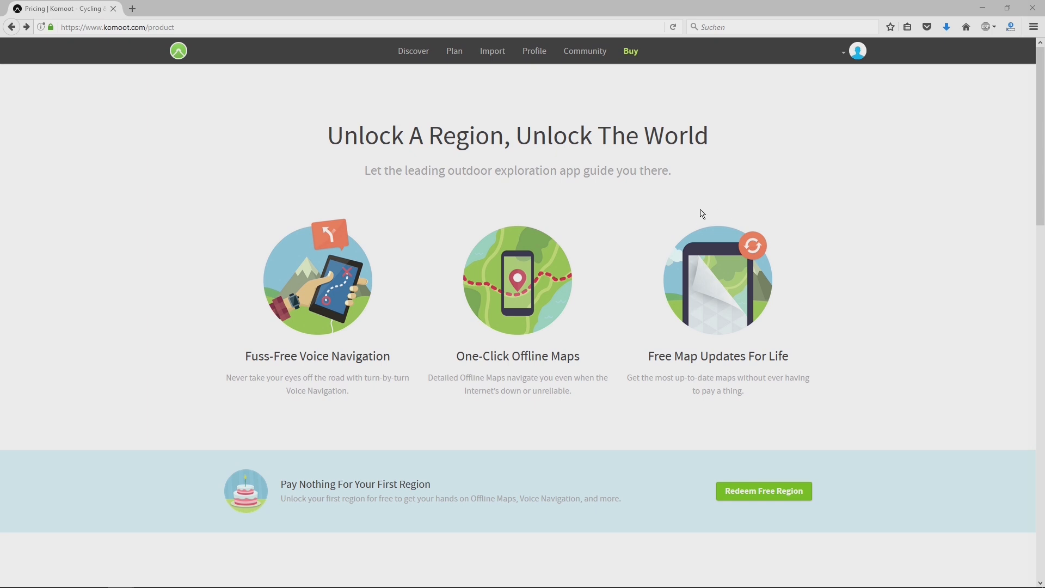
mouse_move(671, 168)
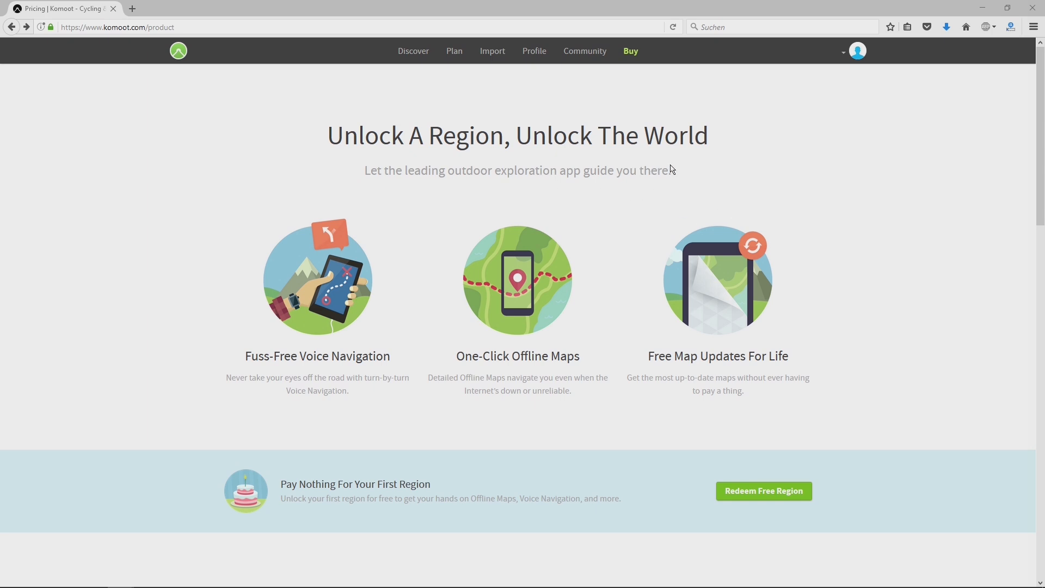
Step: Scroll to the Choose Your Own Adventure pricing section
scroll(down, 3)
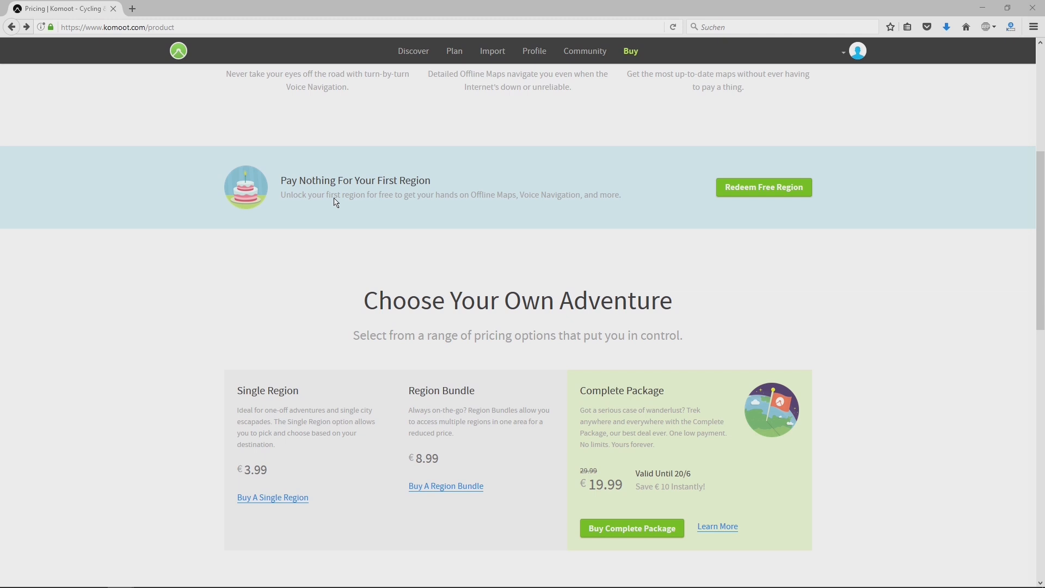
mouse_move(671, 228)
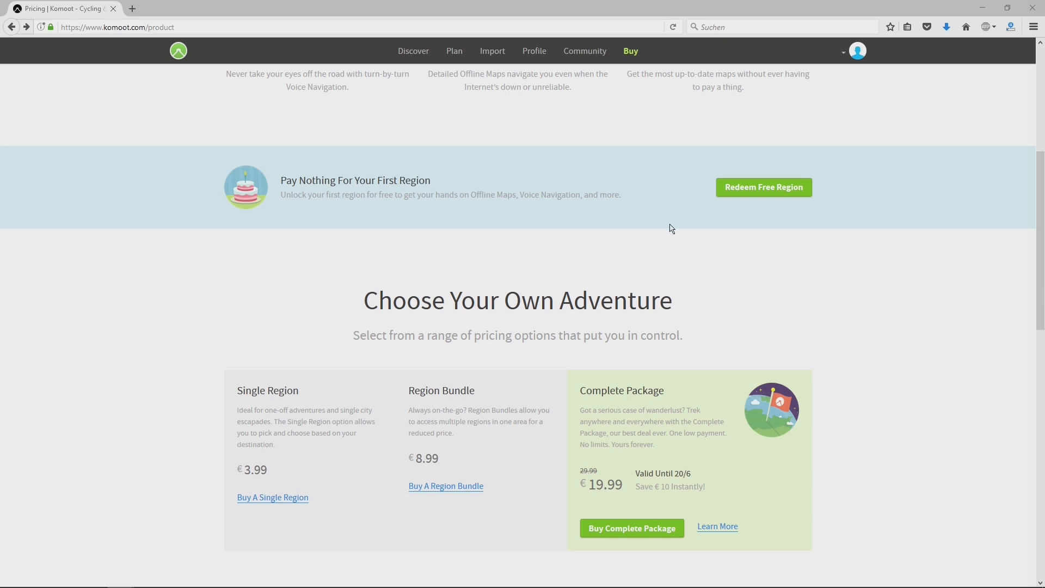
mouse_move(271, 266)
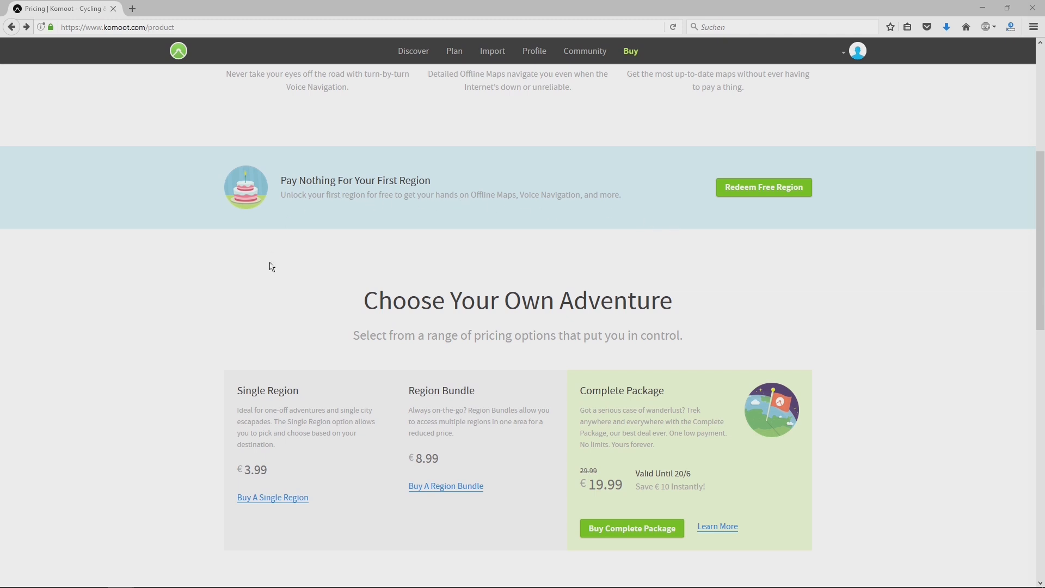
mouse_move(273, 489)
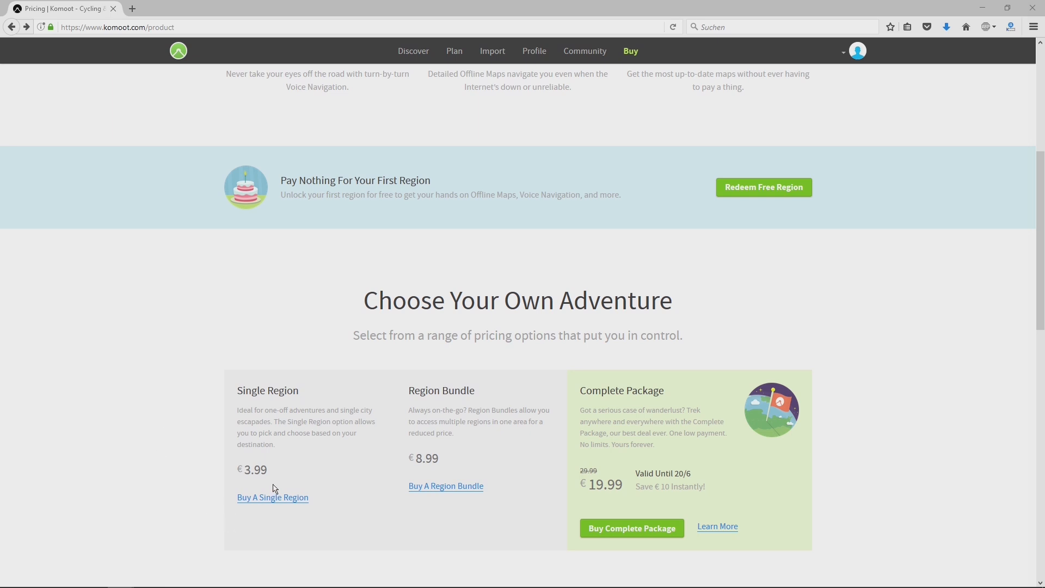
mouse_move(309, 482)
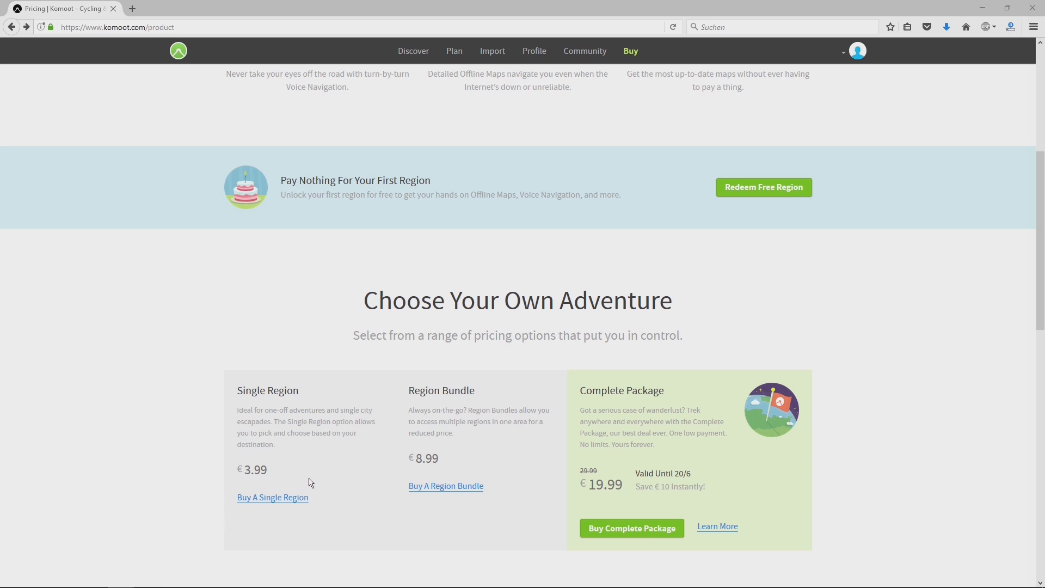
mouse_move(497, 418)
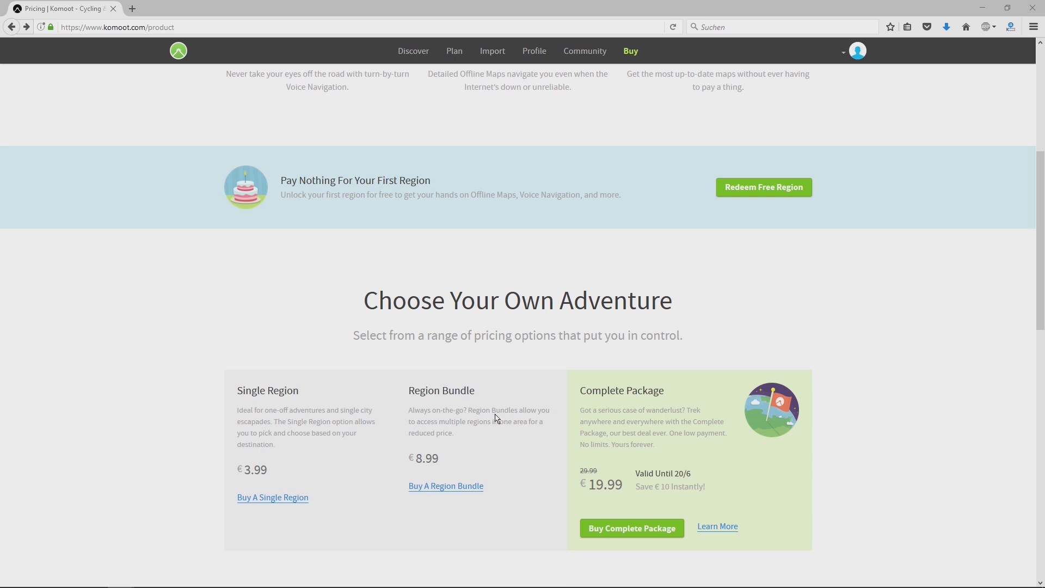
mouse_move(496, 426)
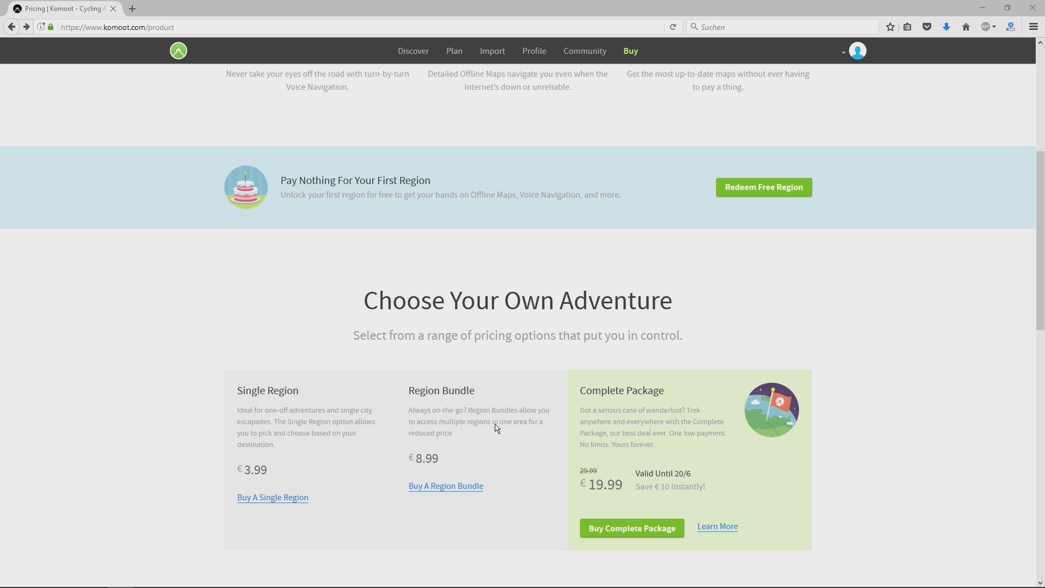
mouse_move(441, 465)
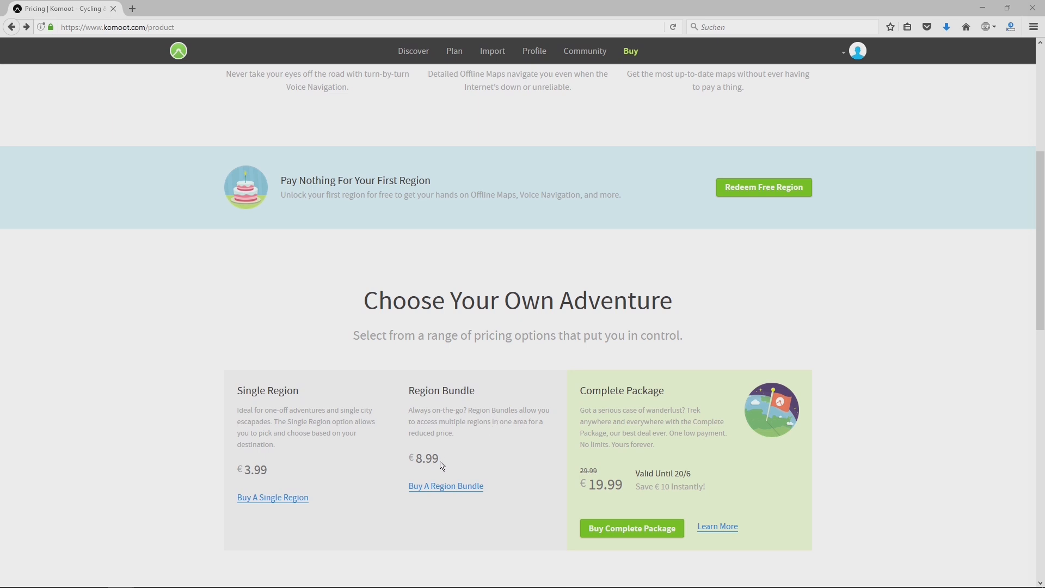
mouse_move(670, 423)
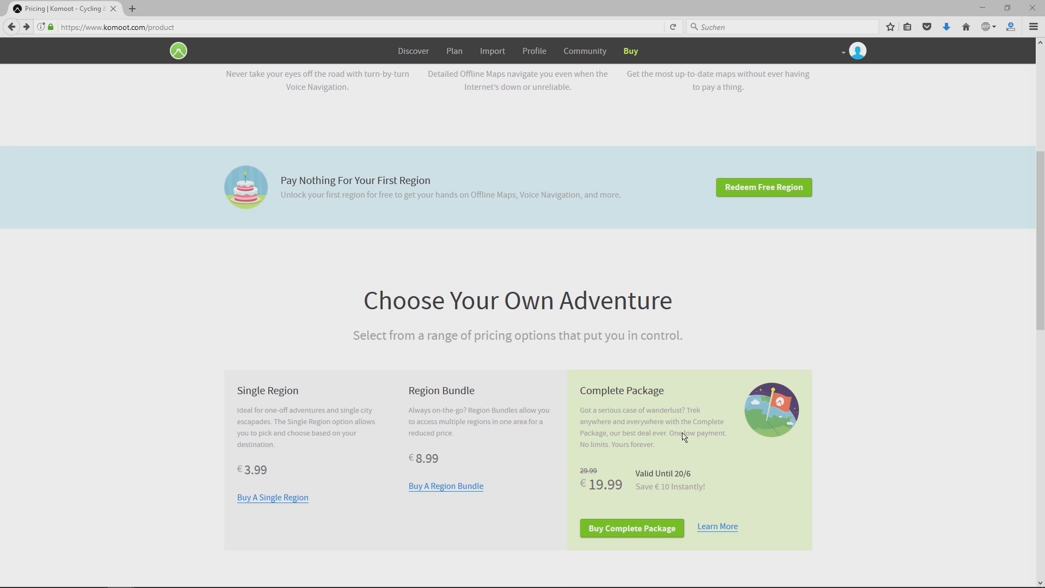
mouse_move(661, 481)
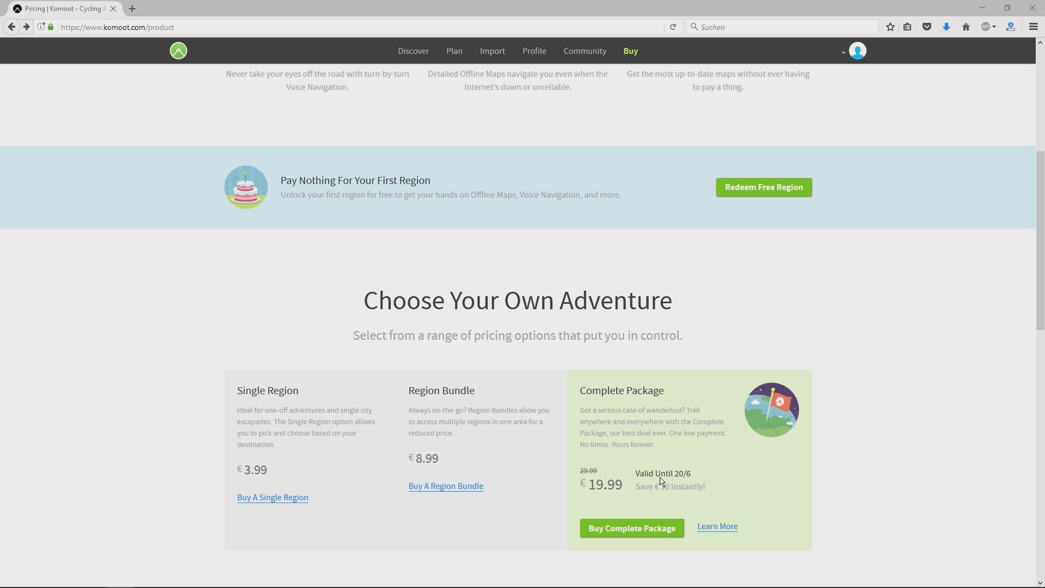
mouse_move(694, 479)
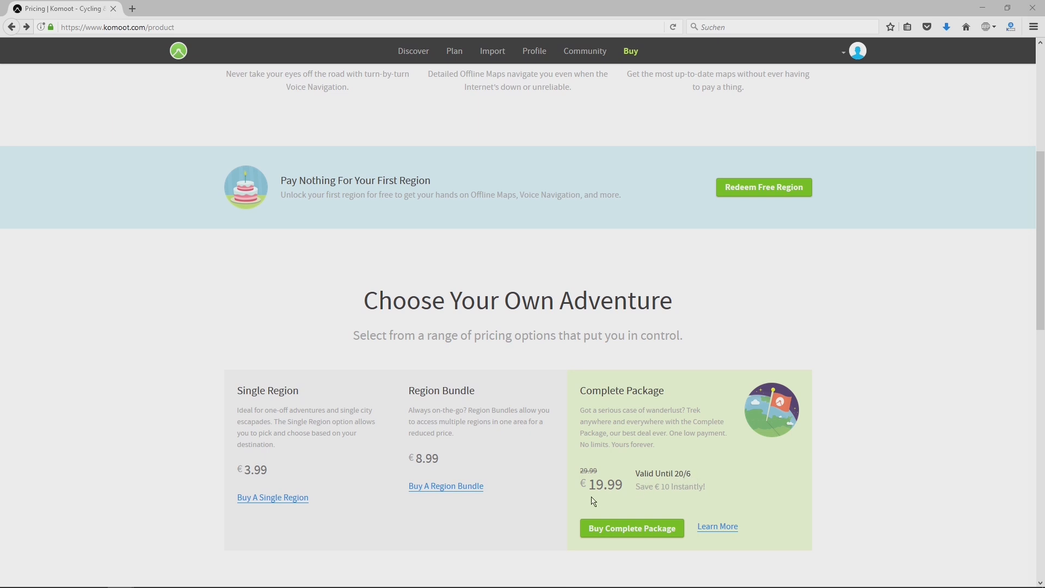
mouse_move(595, 501)
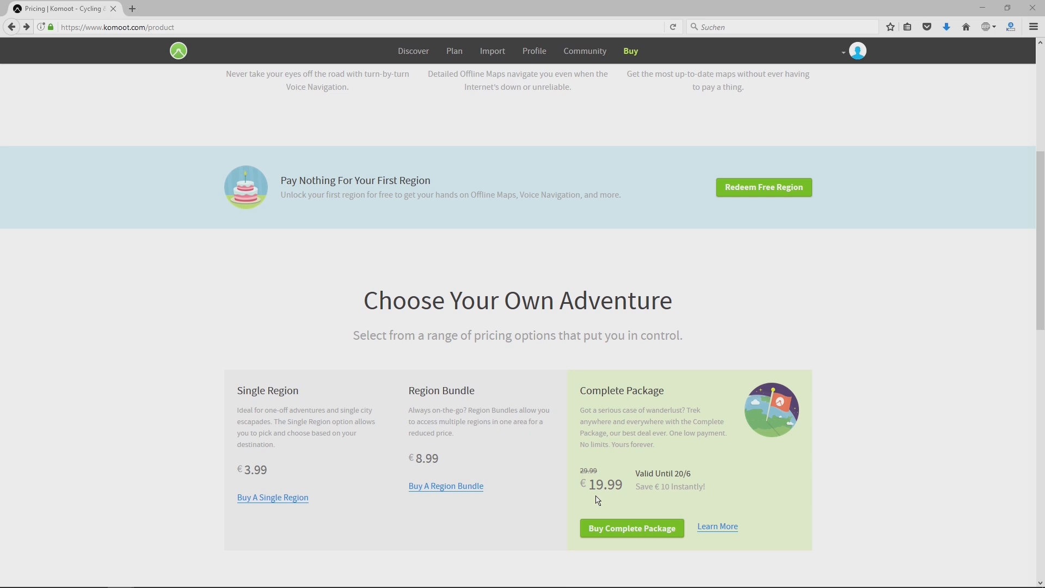
mouse_move(599, 503)
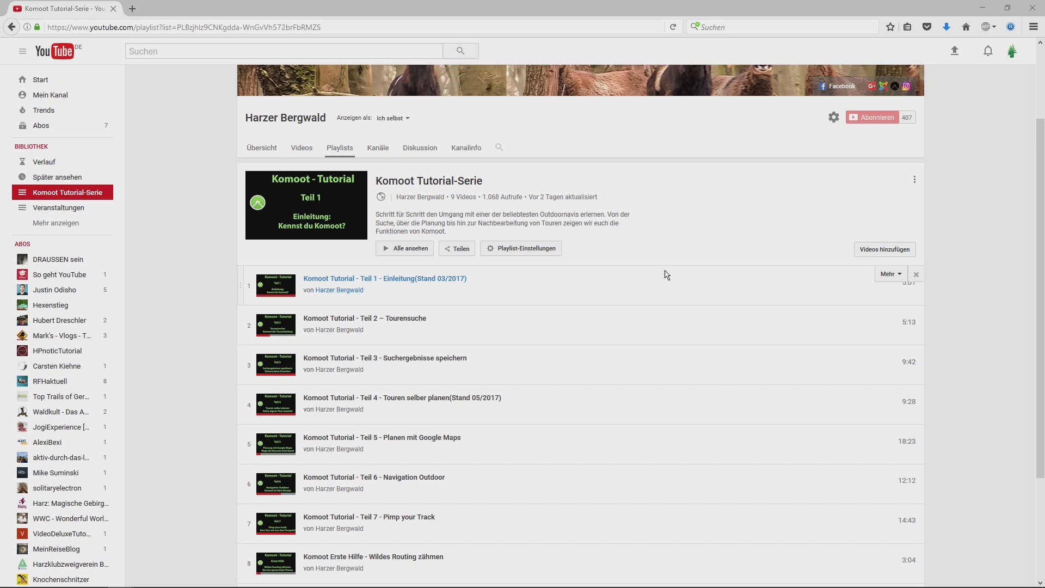
mouse_move(557, 225)
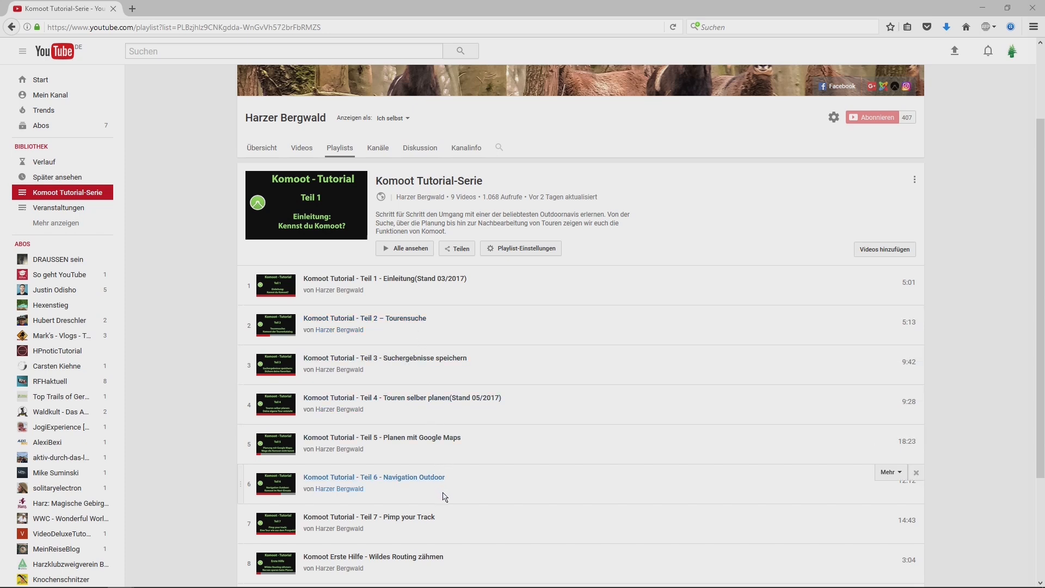
mouse_move(369, 284)
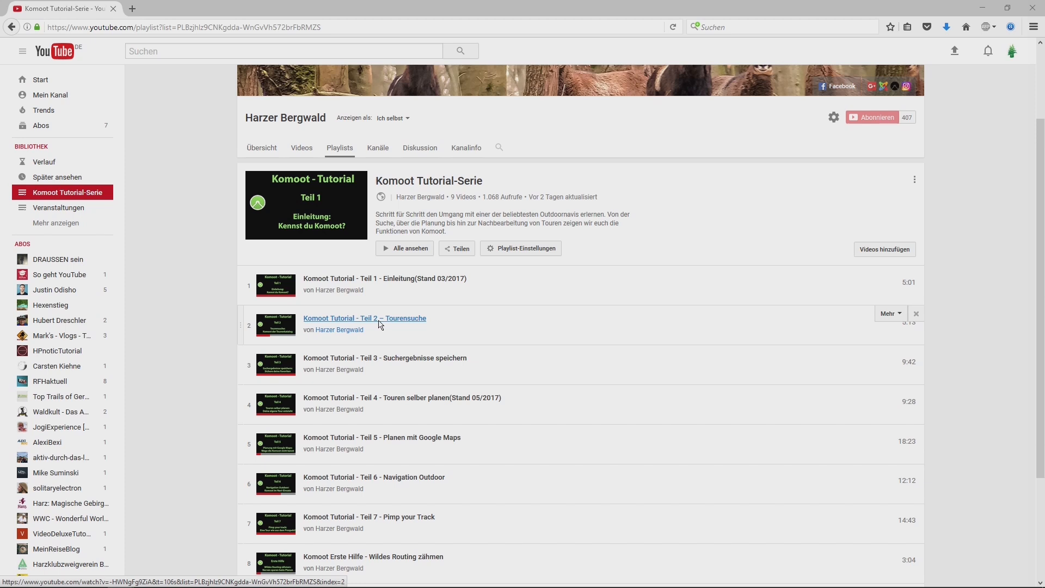
mouse_move(401, 363)
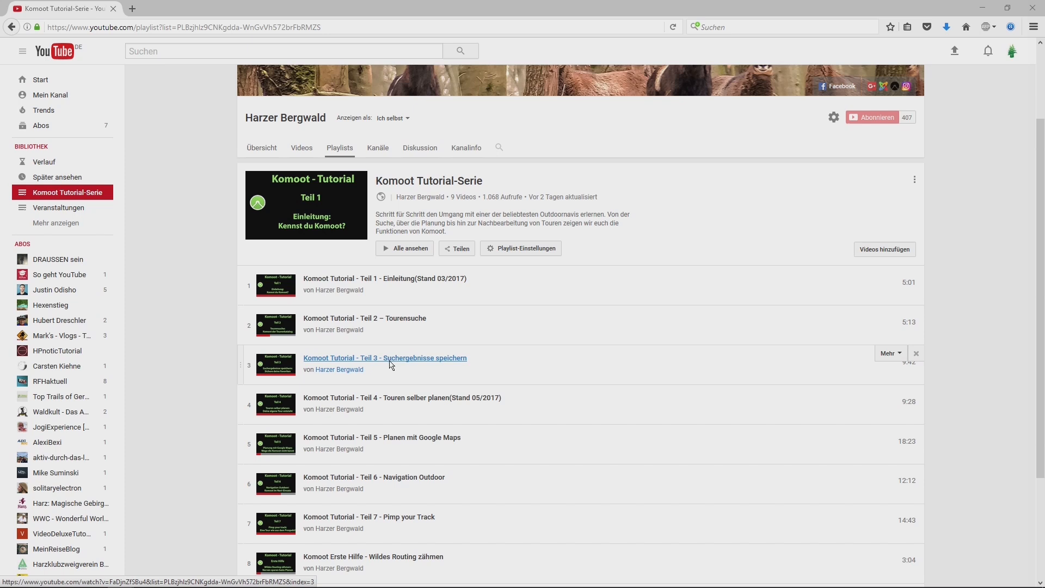
mouse_move(397, 399)
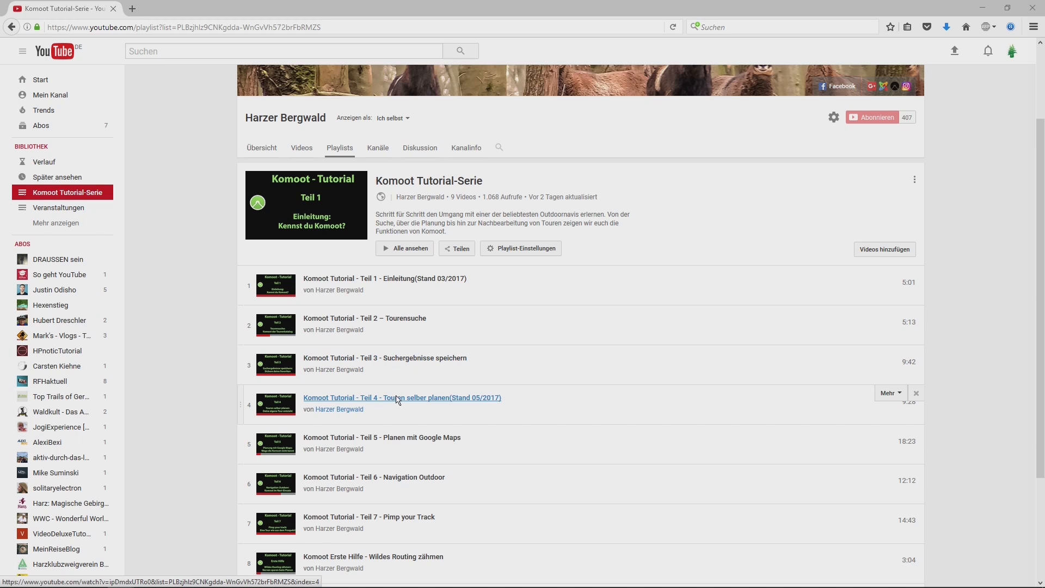
mouse_move(397, 403)
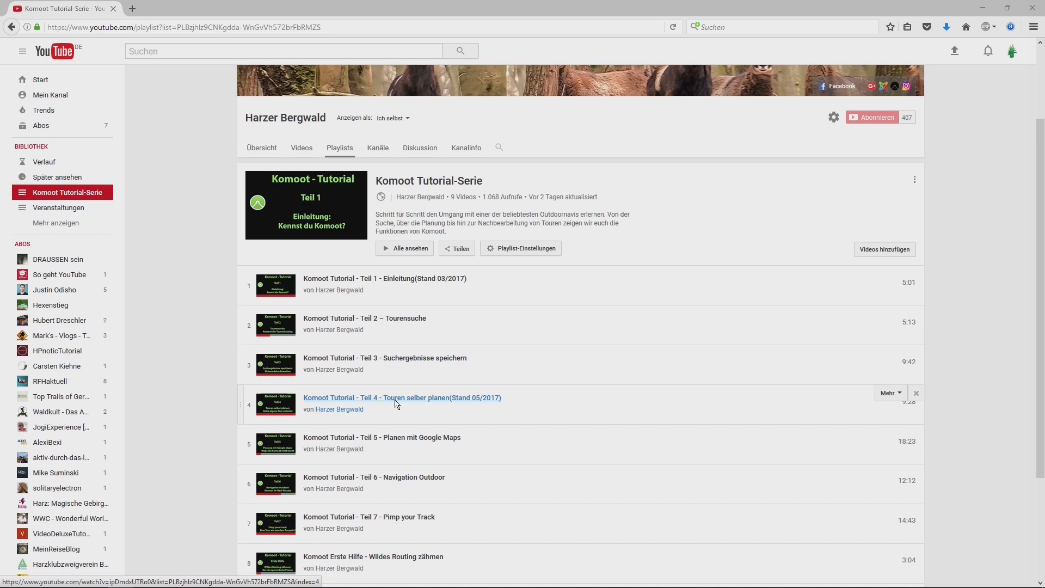
mouse_move(420, 404)
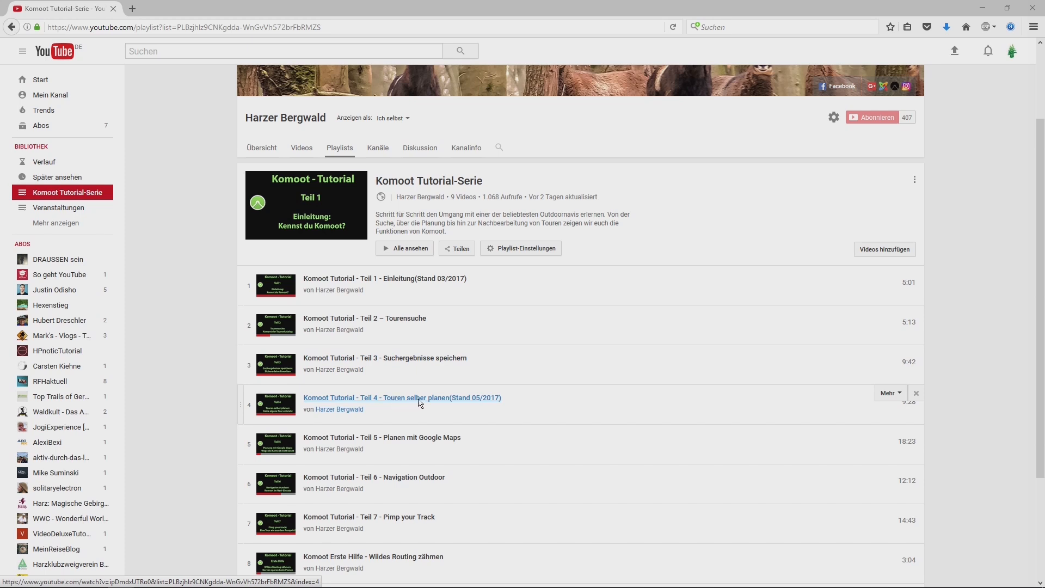
mouse_move(428, 438)
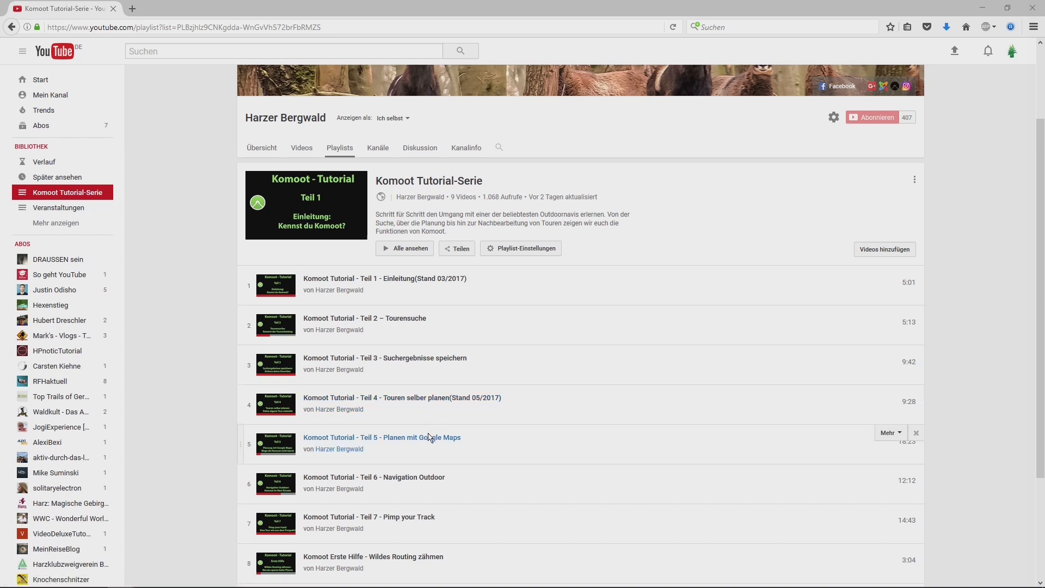
mouse_move(382, 437)
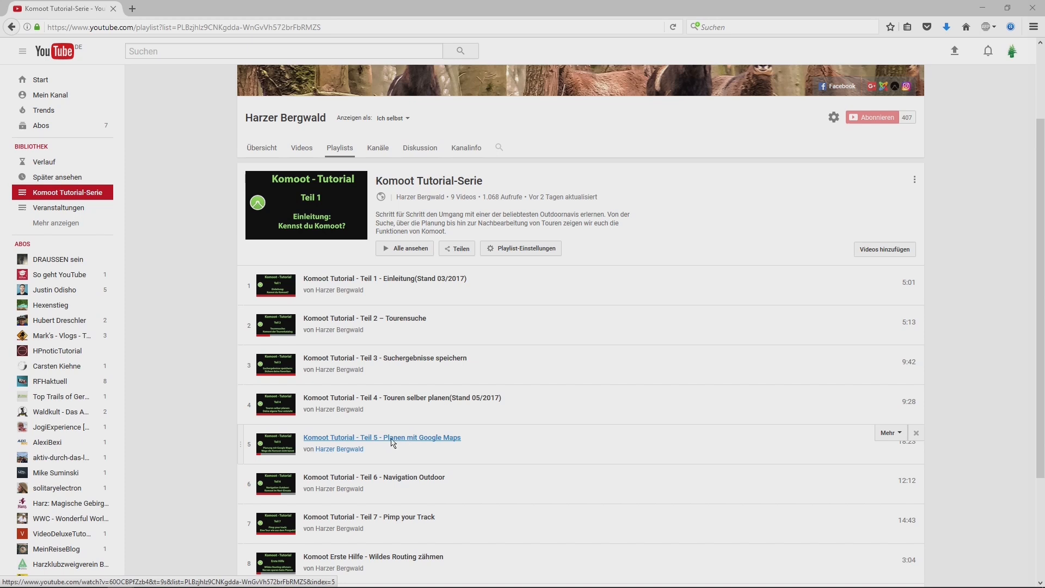
mouse_move(413, 445)
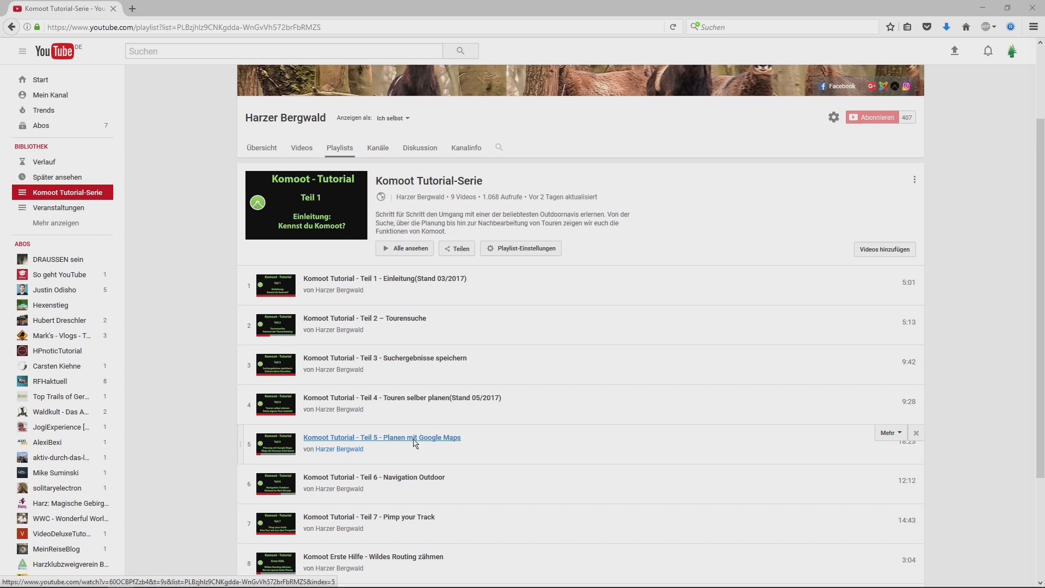
mouse_move(409, 444)
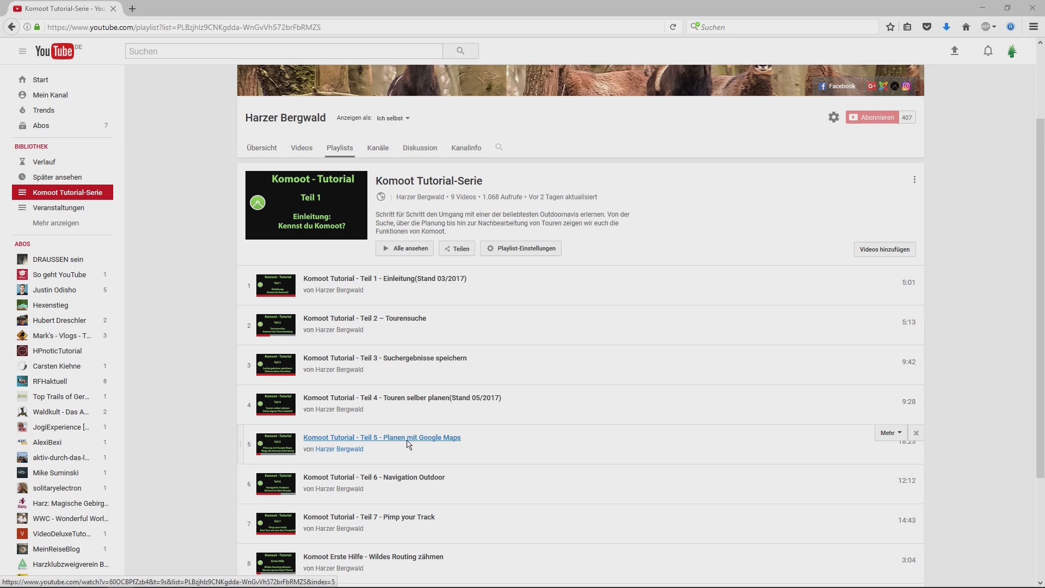
Step: Scroll through Harzer Bergwald's Komoot Tutorial-Serie playlist of nine videos
scroll(down, 3)
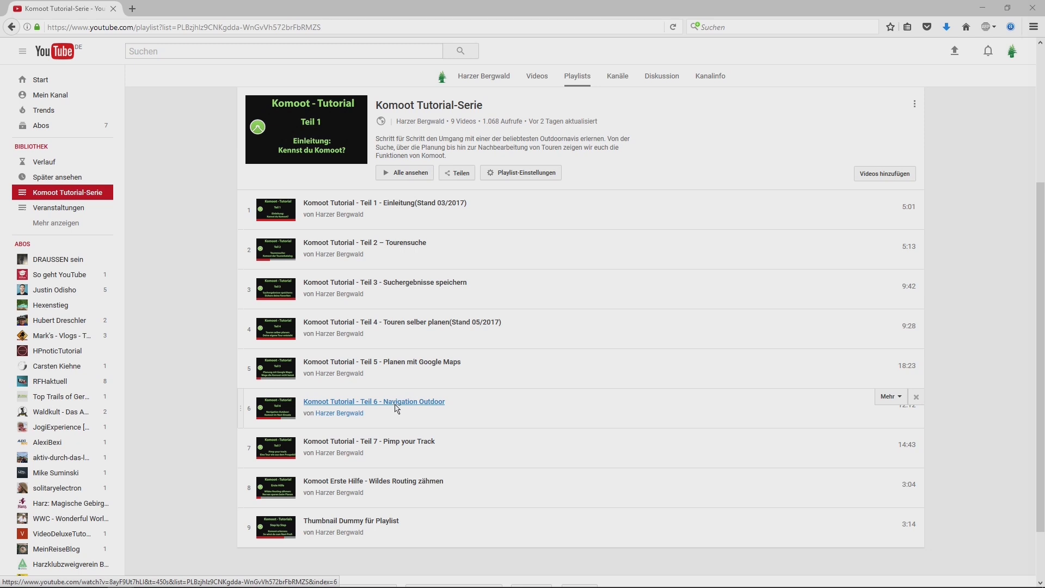
mouse_move(409, 407)
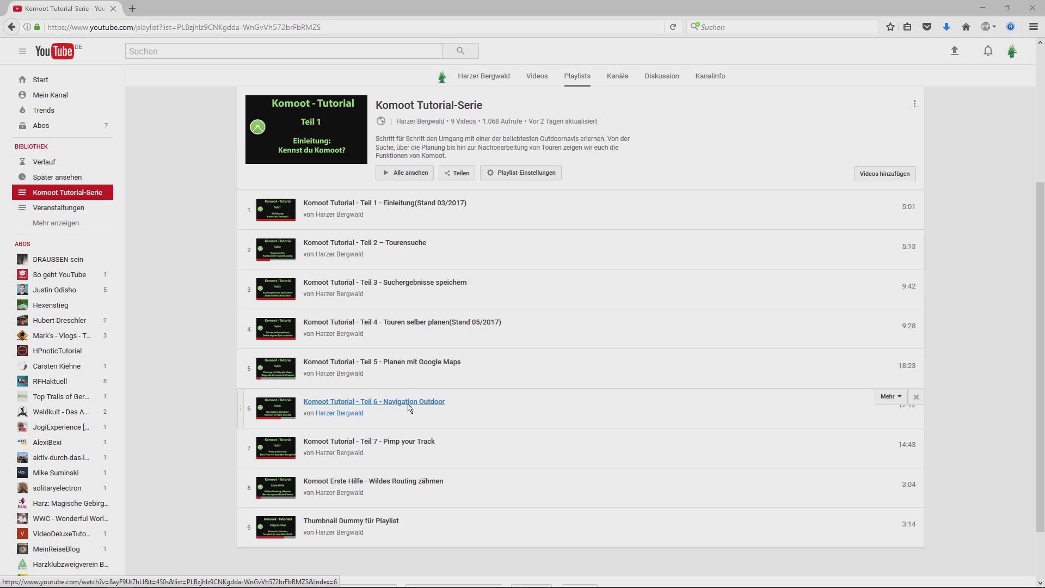
mouse_move(402, 407)
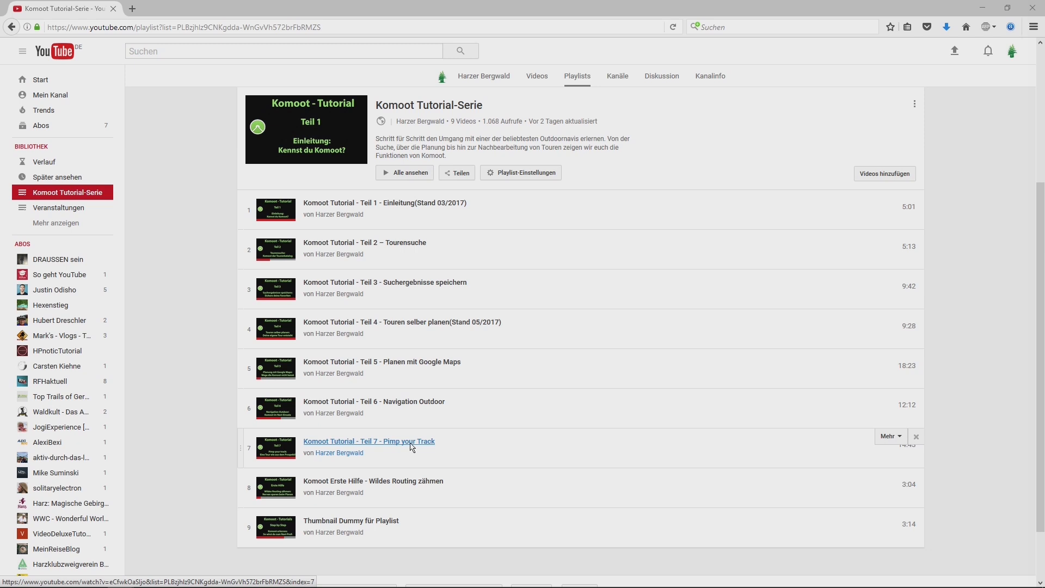
mouse_move(405, 448)
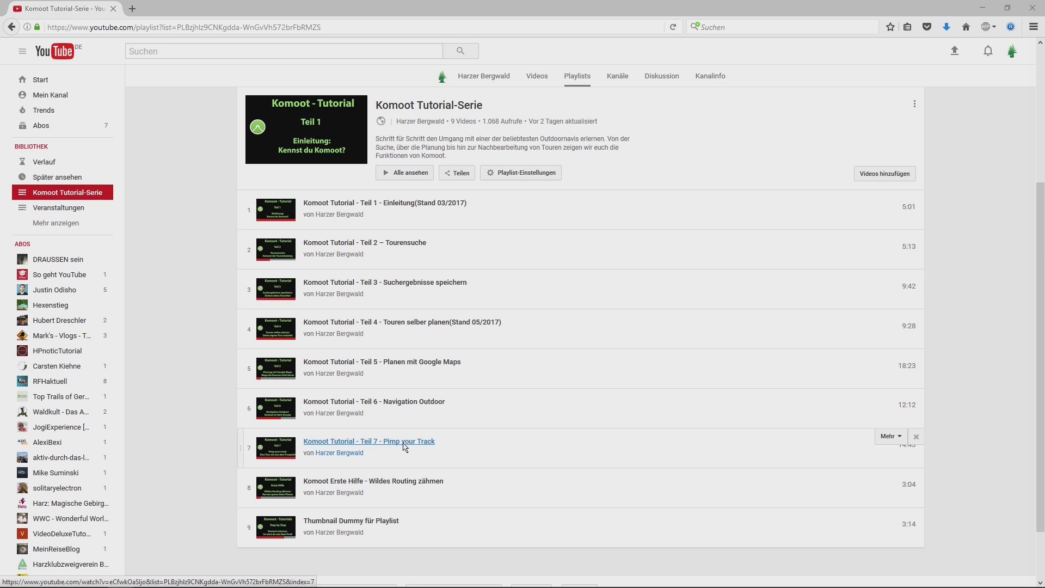
mouse_move(407, 448)
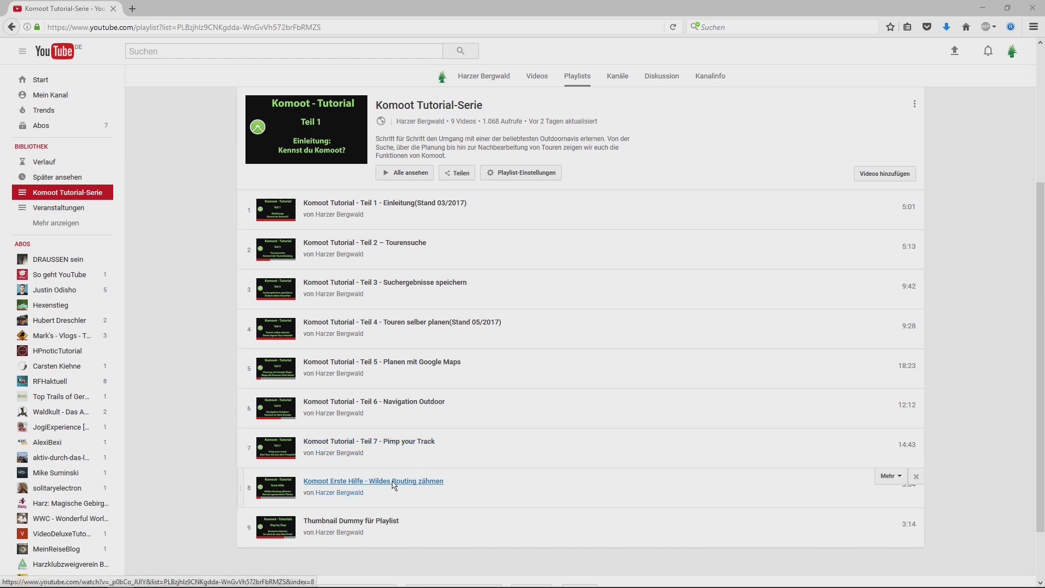
mouse_move(392, 485)
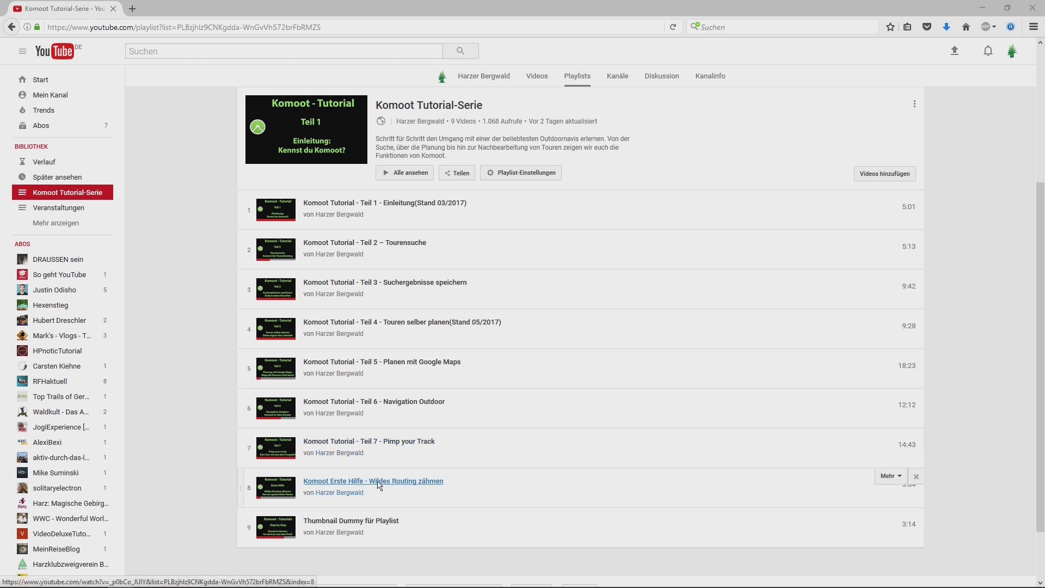